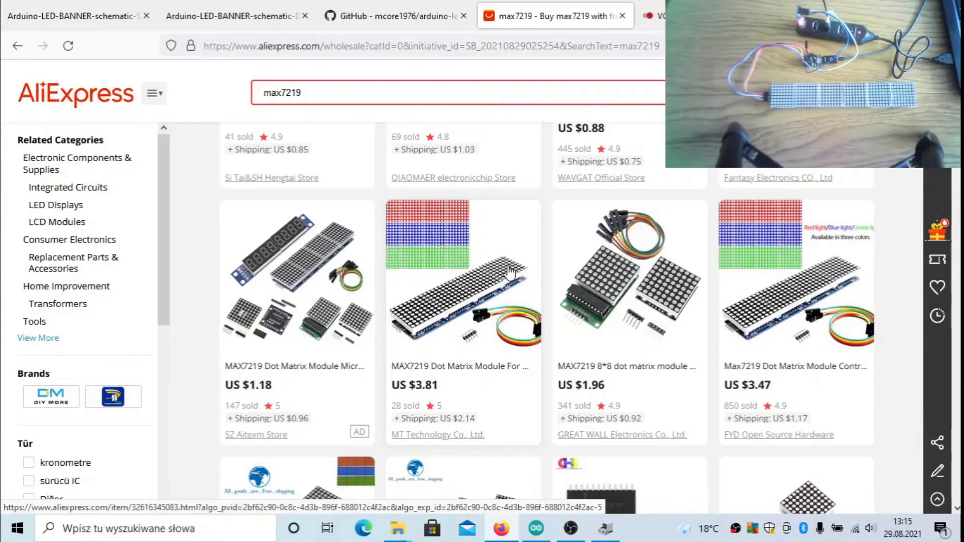
mouse_move(424, 87)
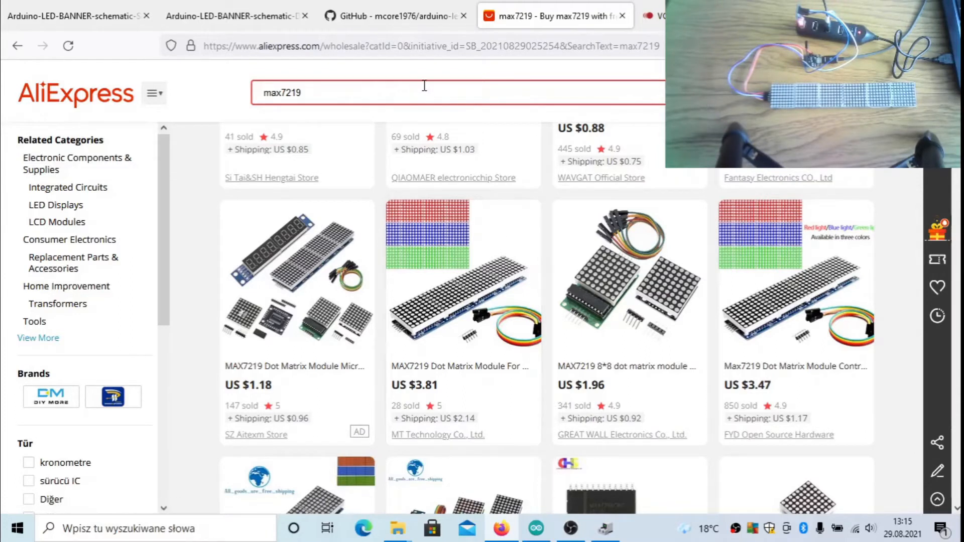
mouse_move(452, 255)
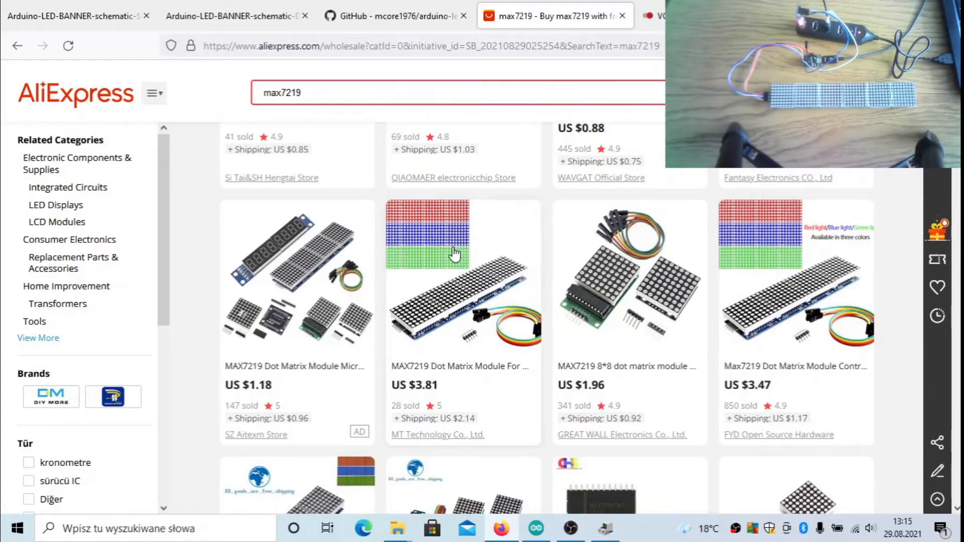
mouse_move(453, 320)
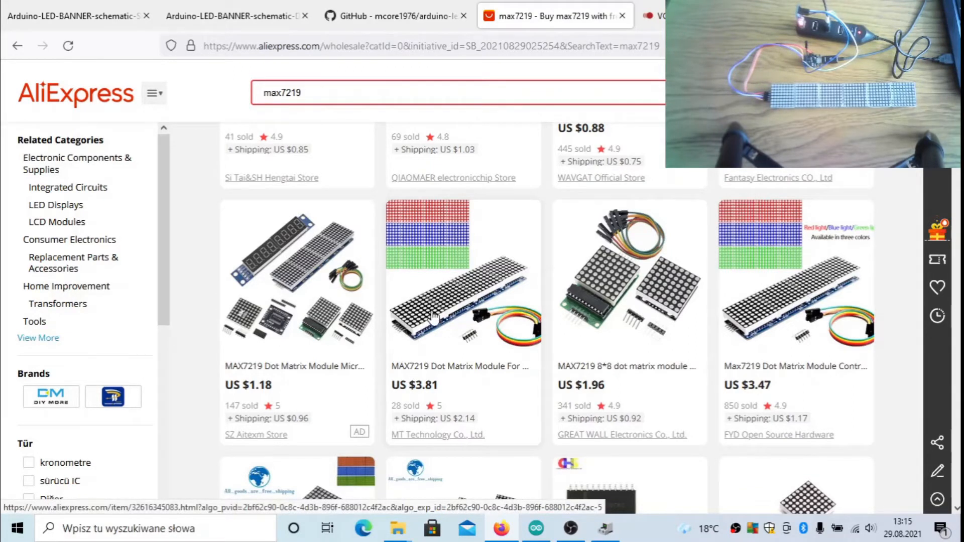
mouse_move(518, 290)
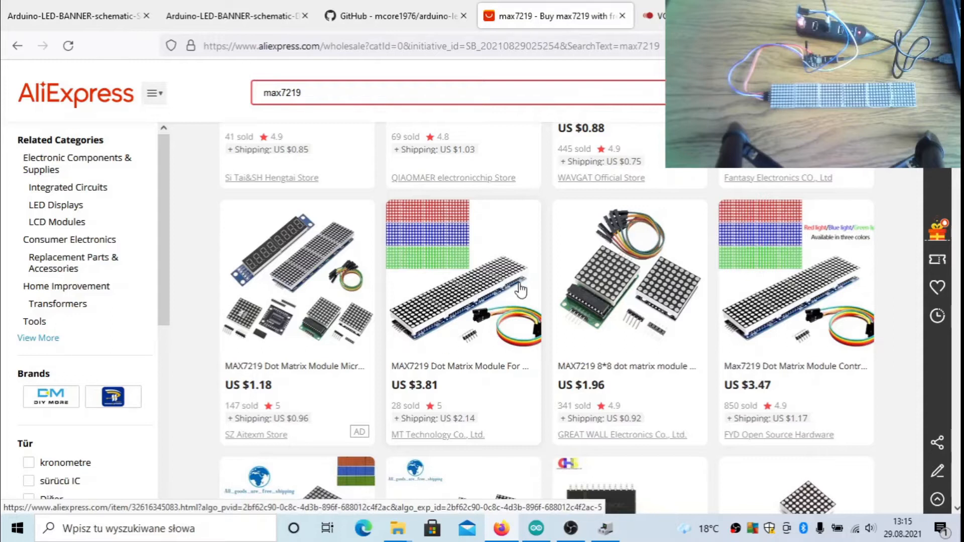
mouse_move(457, 235)
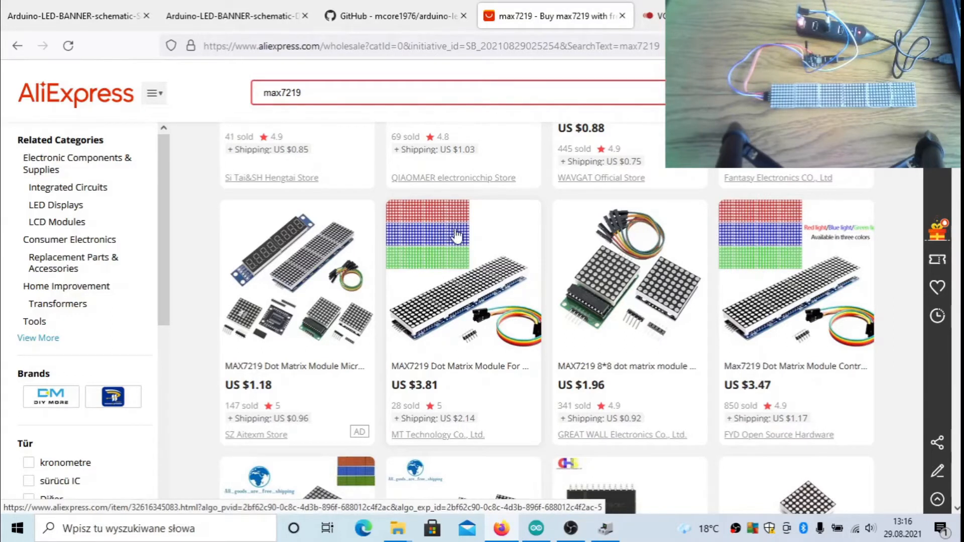
mouse_move(446, 218)
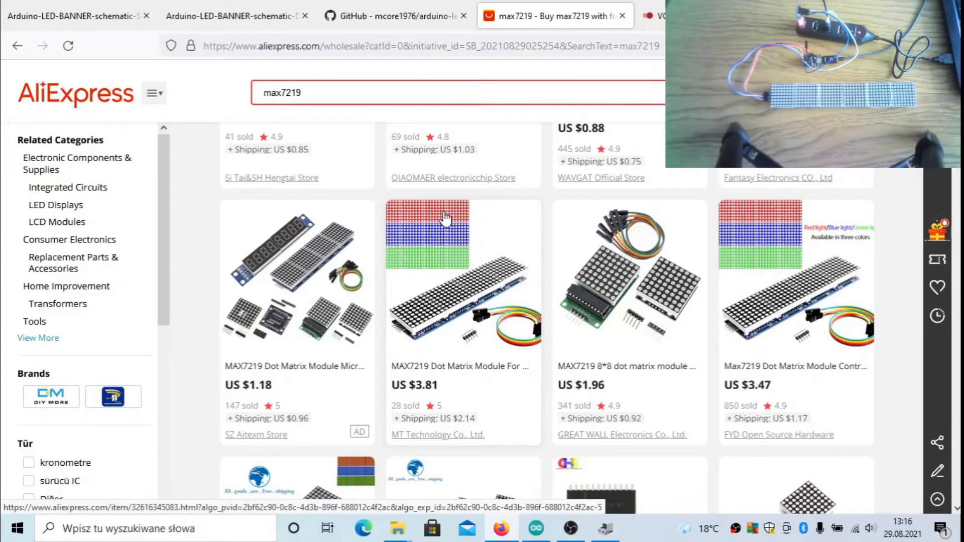
Step: Bring up the arduino-led-banner GitHub repository page and its file list
click(388, 16)
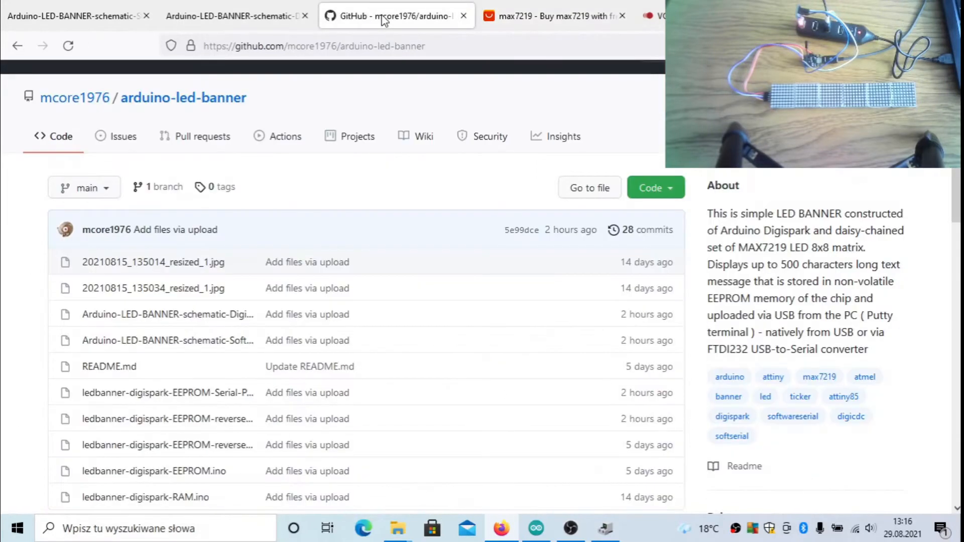
click(313, 46)
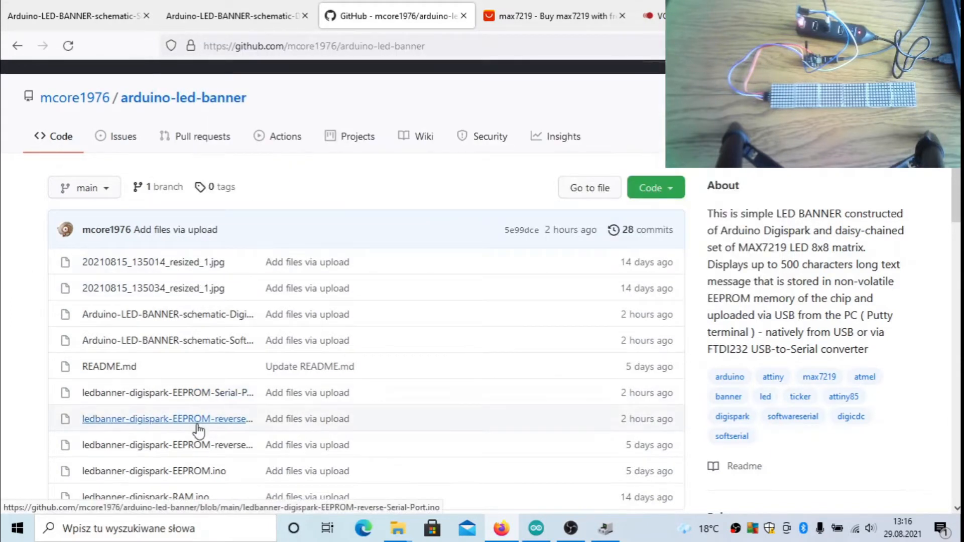
mouse_move(206, 472)
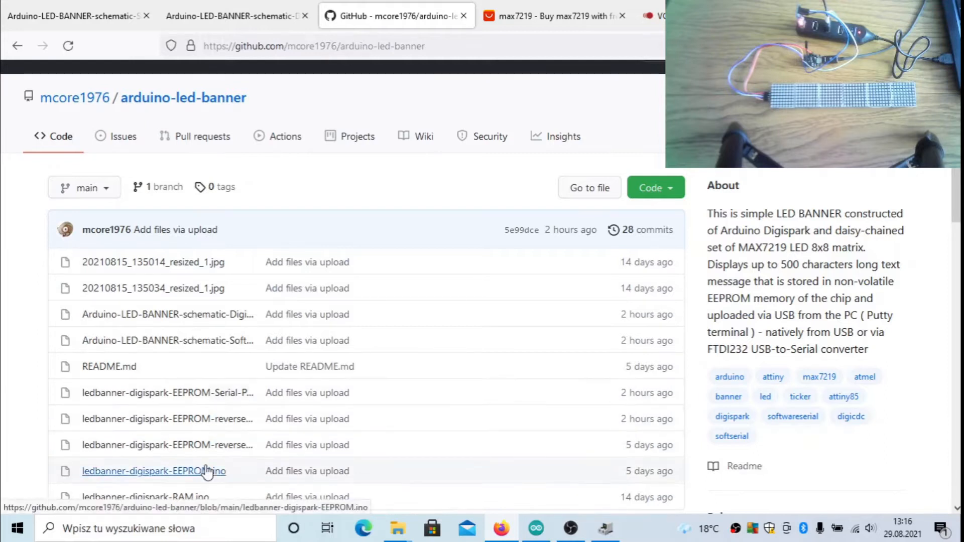
mouse_move(34, 428)
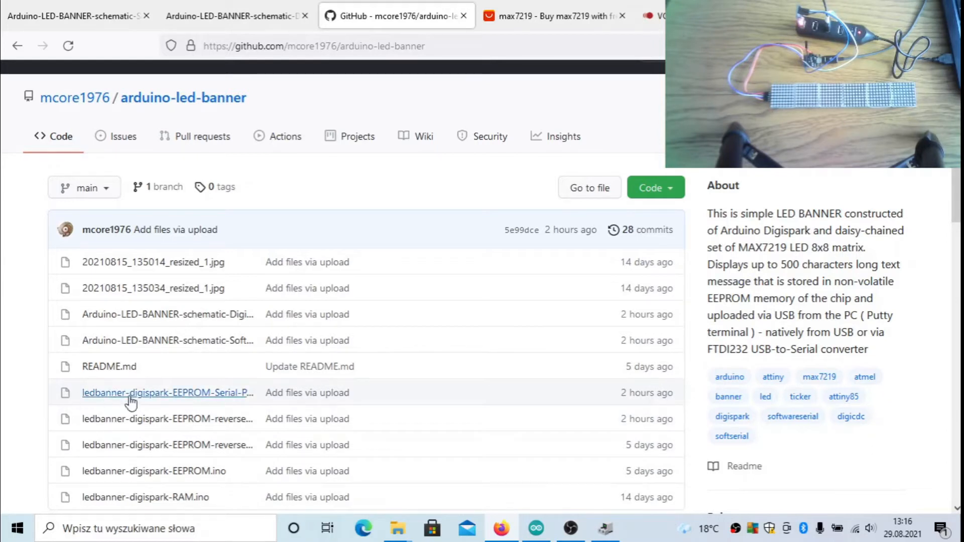
mouse_move(132, 401)
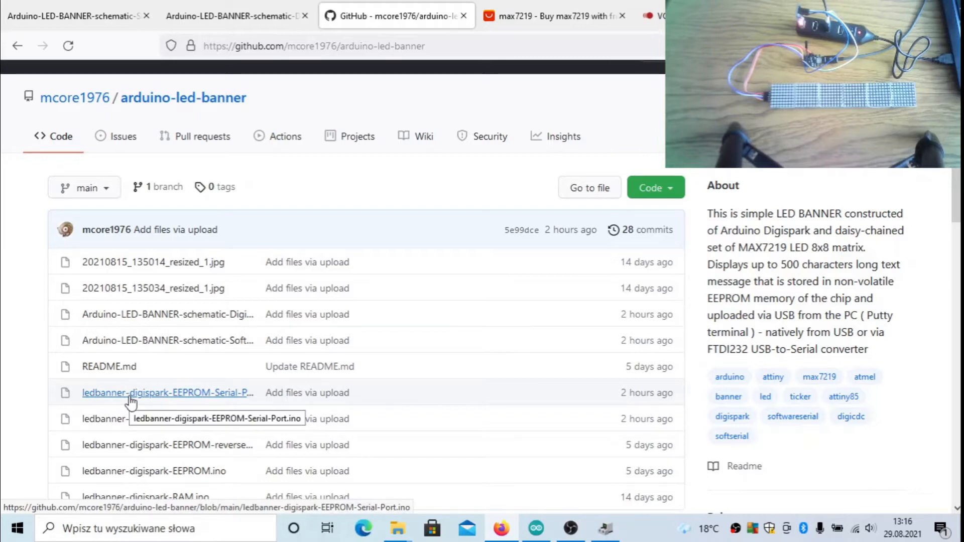
mouse_move(125, 427)
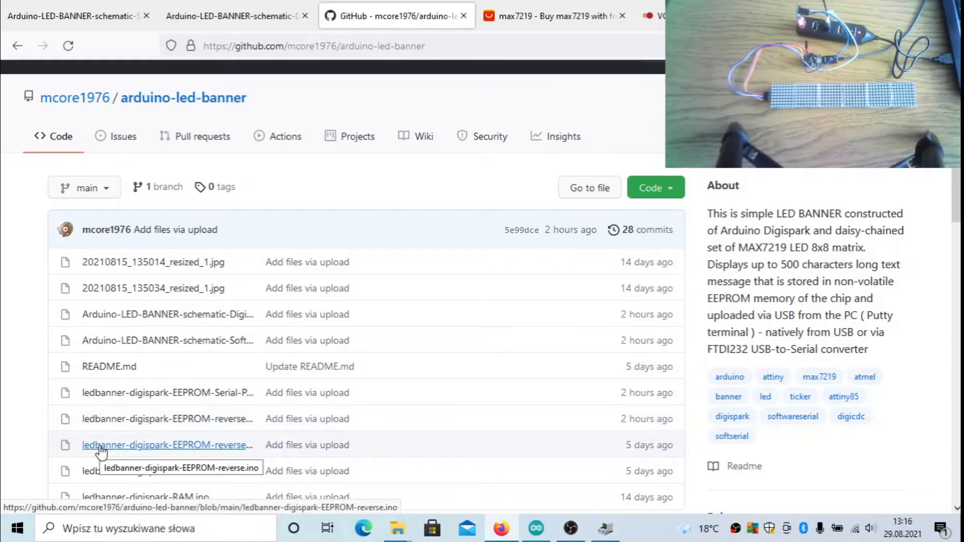
mouse_move(71, 458)
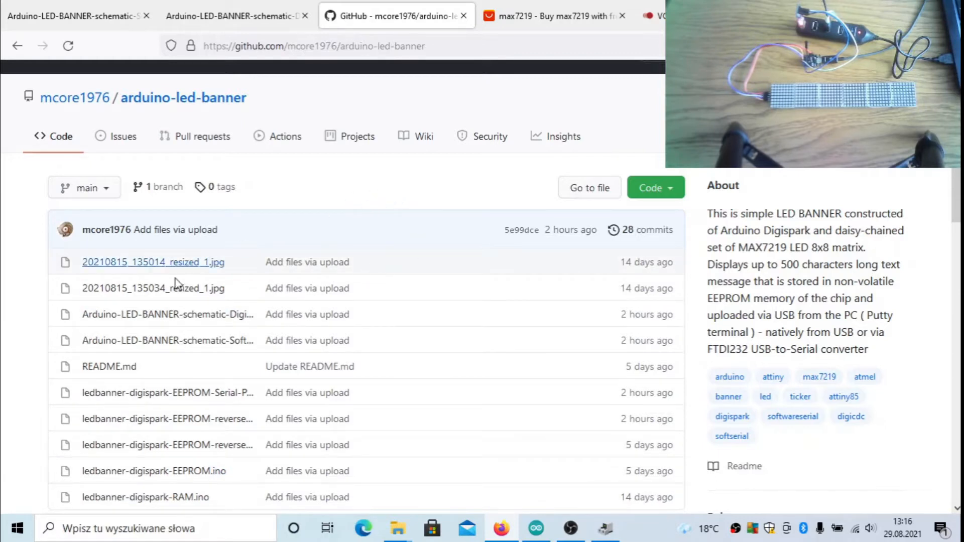
mouse_move(35, 384)
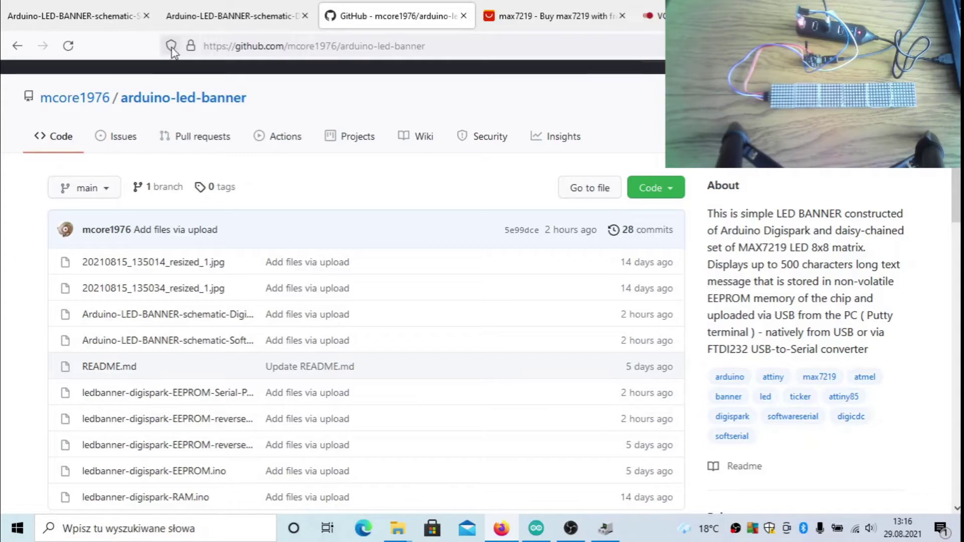
Step: Show the LED banner schematic wiring the Digispark to the FTDI232 converter and MAX7219 modules
click(76, 16)
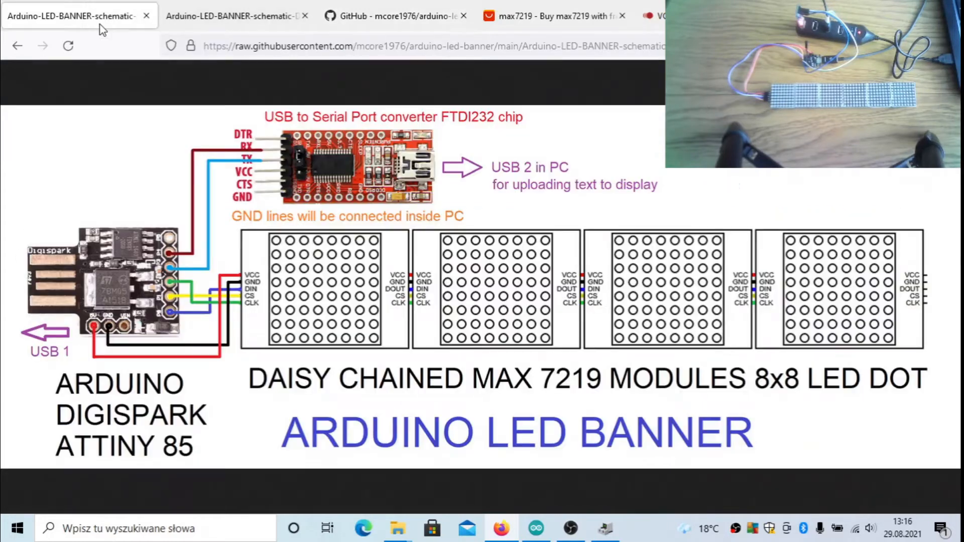
mouse_move(260, 89)
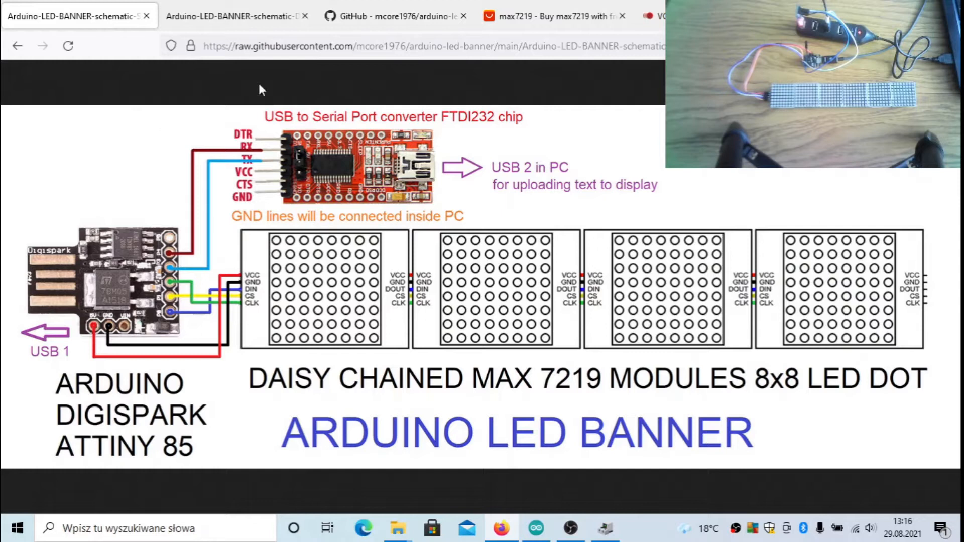
mouse_move(403, 125)
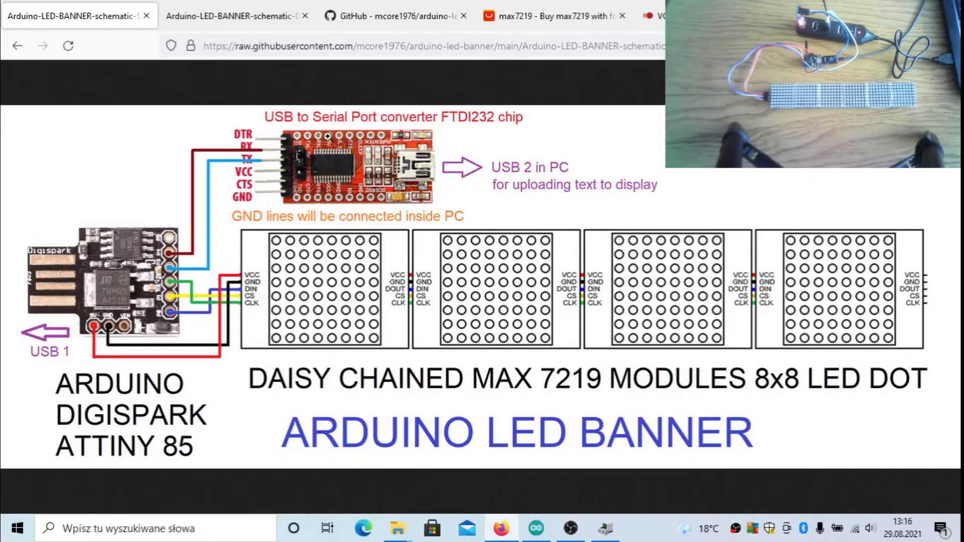
mouse_move(184, 285)
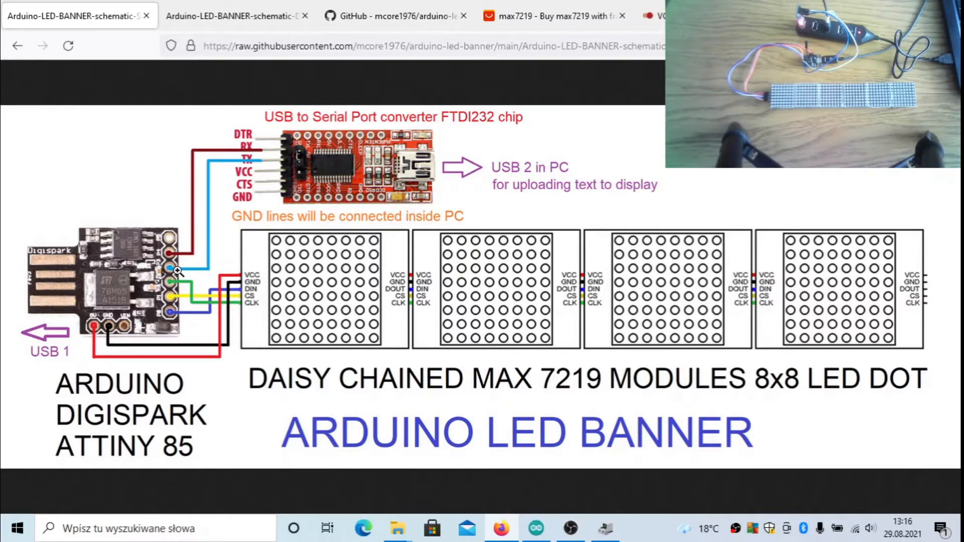
mouse_move(171, 253)
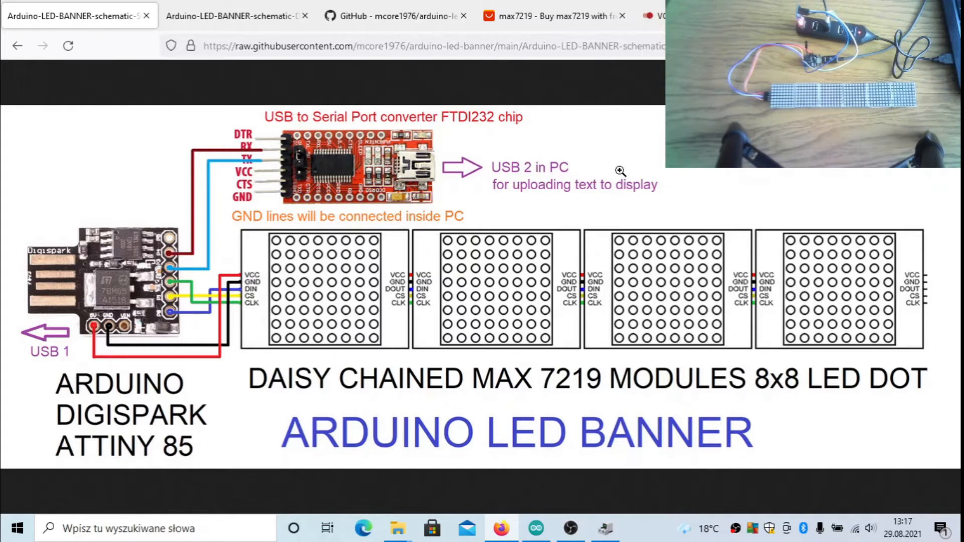
mouse_move(53, 389)
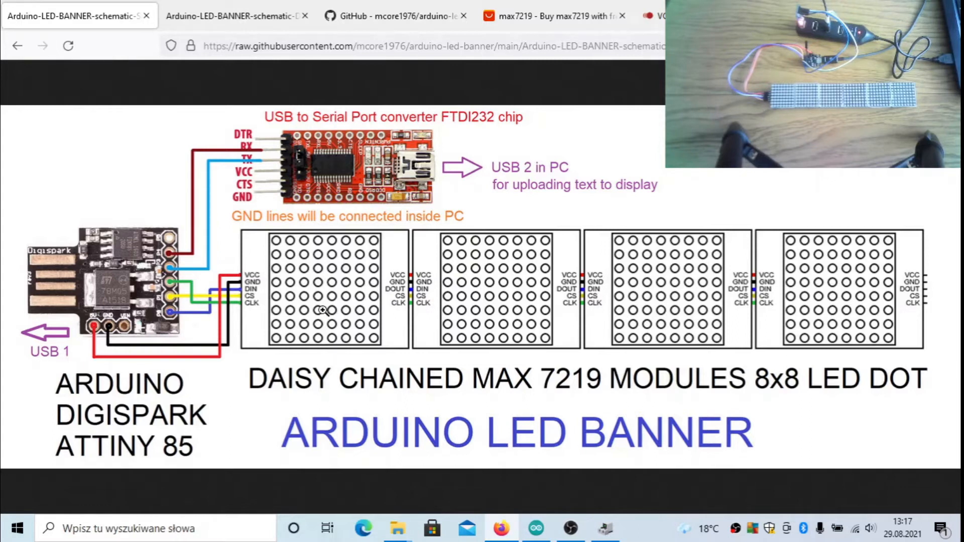
mouse_move(532, 189)
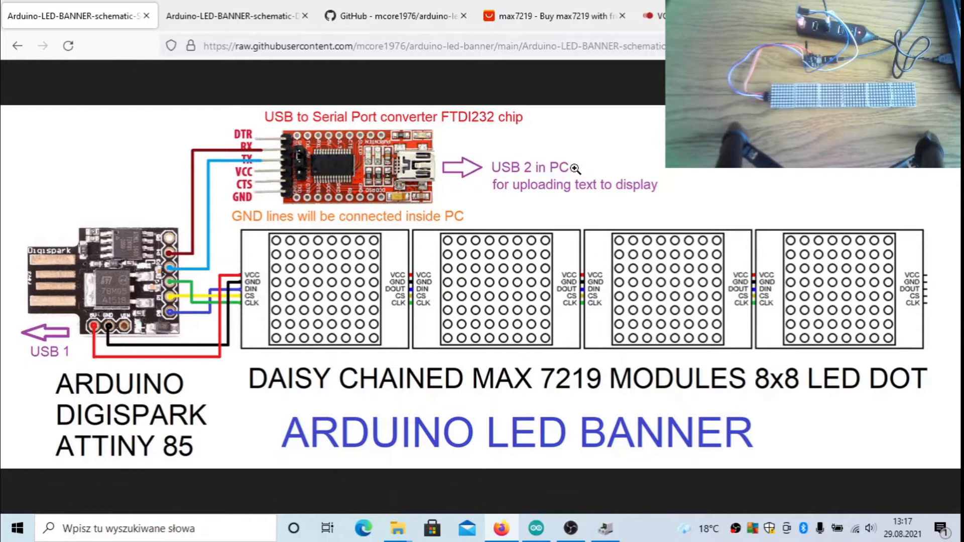
mouse_move(124, 156)
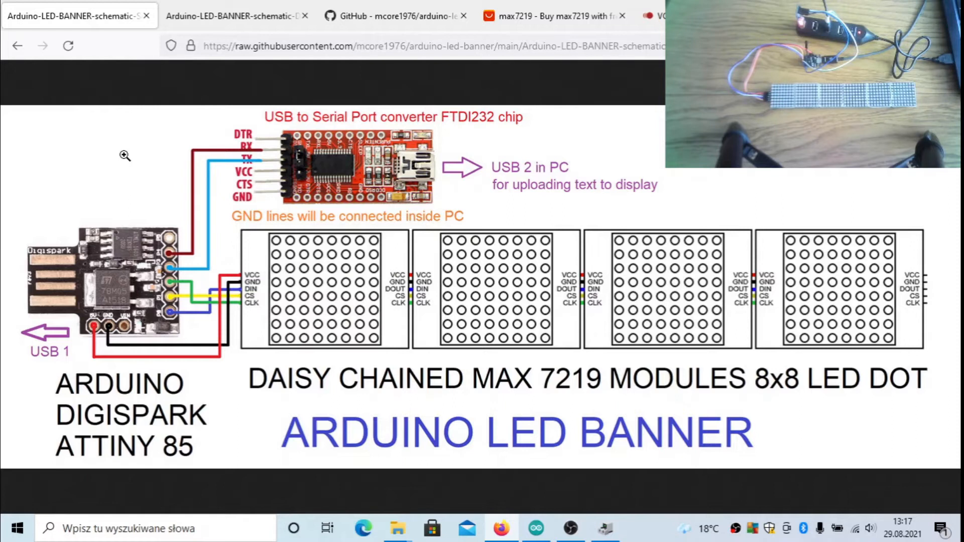
mouse_move(156, 73)
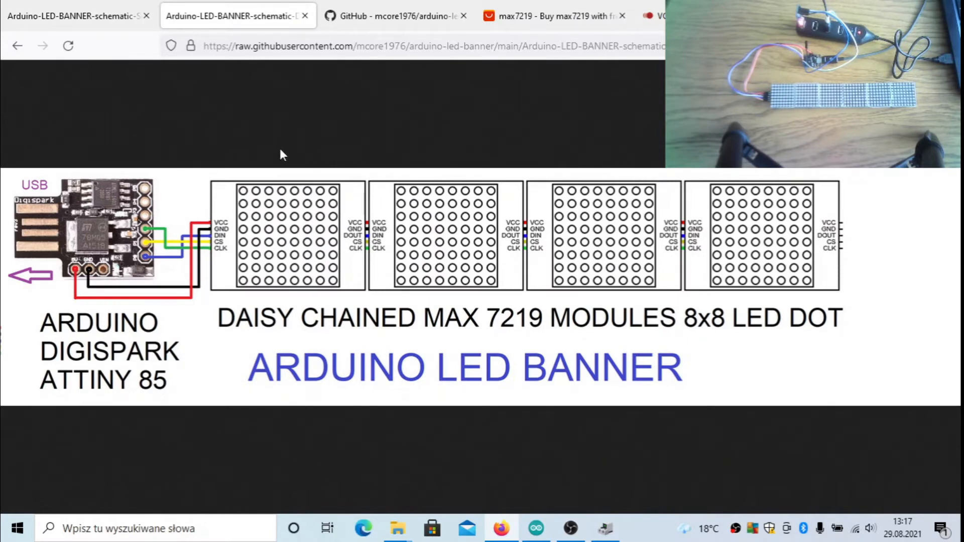
mouse_move(215, 119)
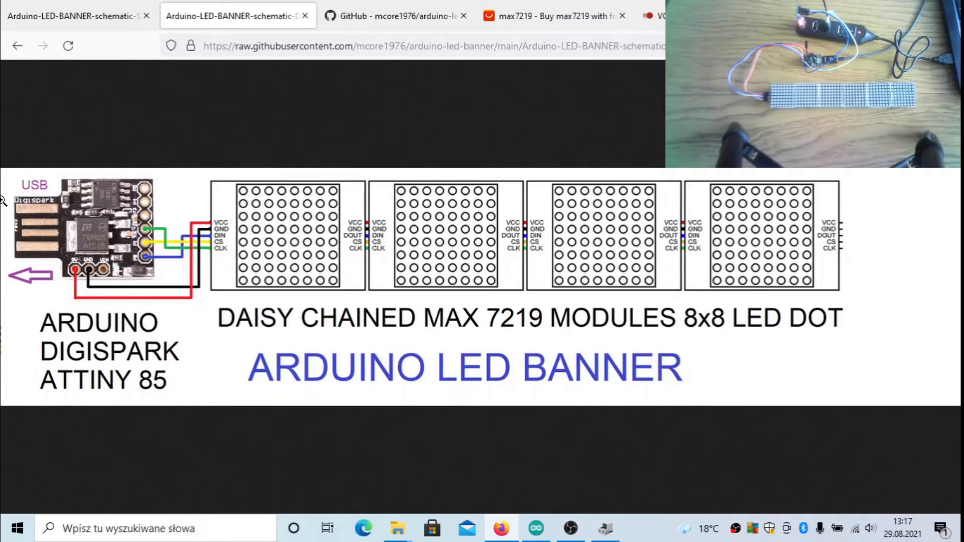
mouse_move(127, 163)
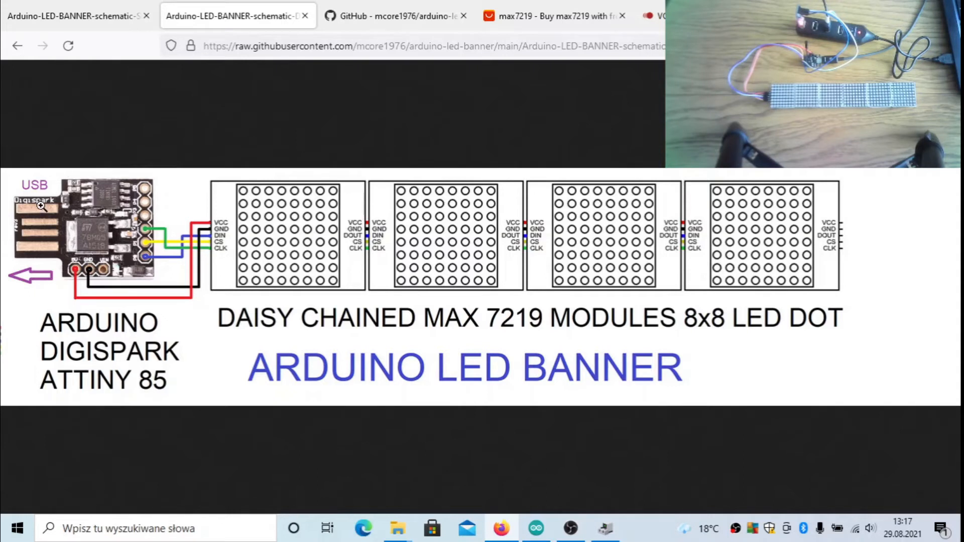
mouse_move(194, 130)
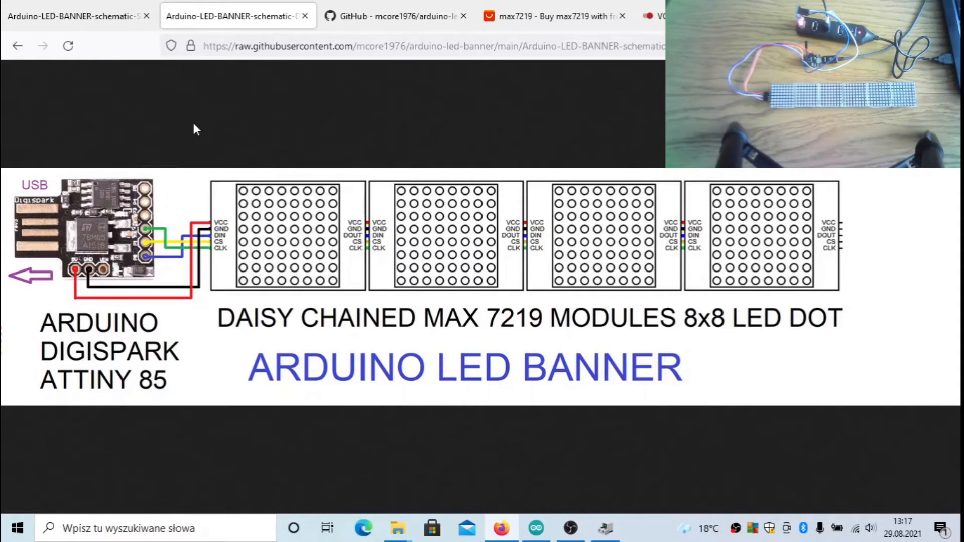
mouse_move(272, 92)
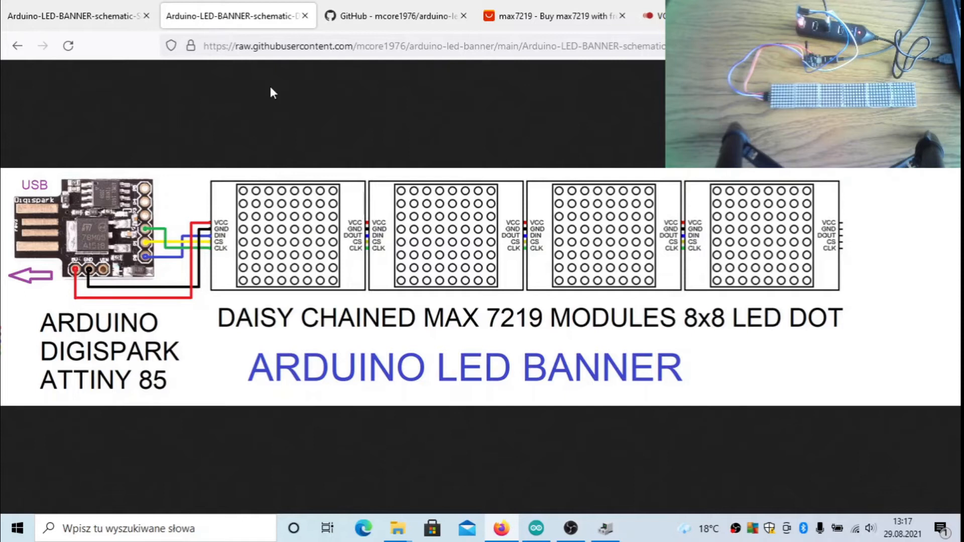
mouse_move(618, 95)
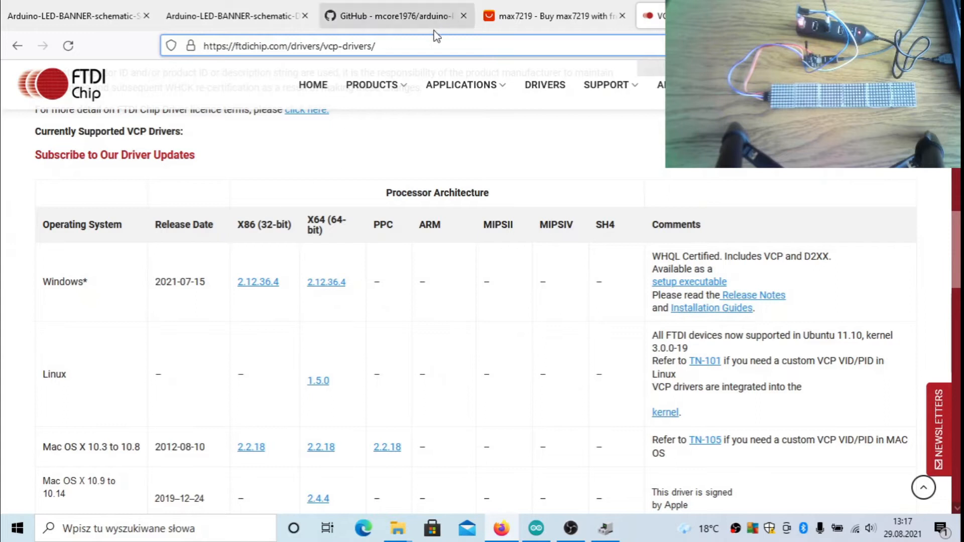
mouse_move(475, 471)
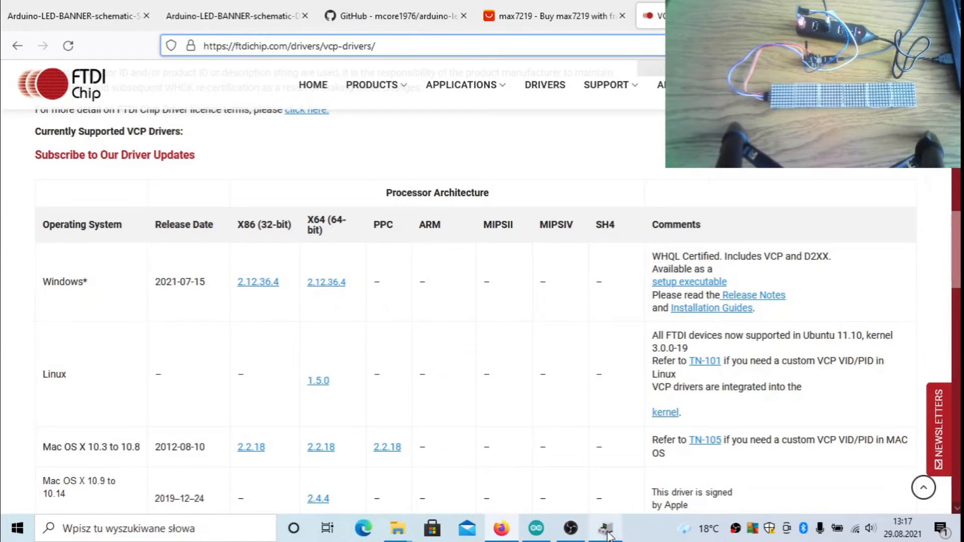
Step: Confirm in Device Manager that the USB Serial Port is COM3, then return to the banner sketch
click(603, 529)
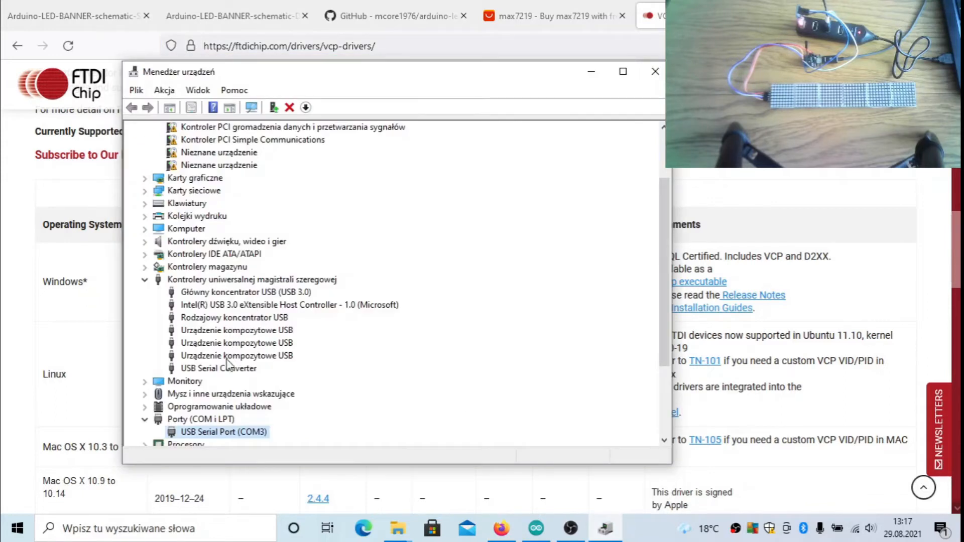
click(219, 368)
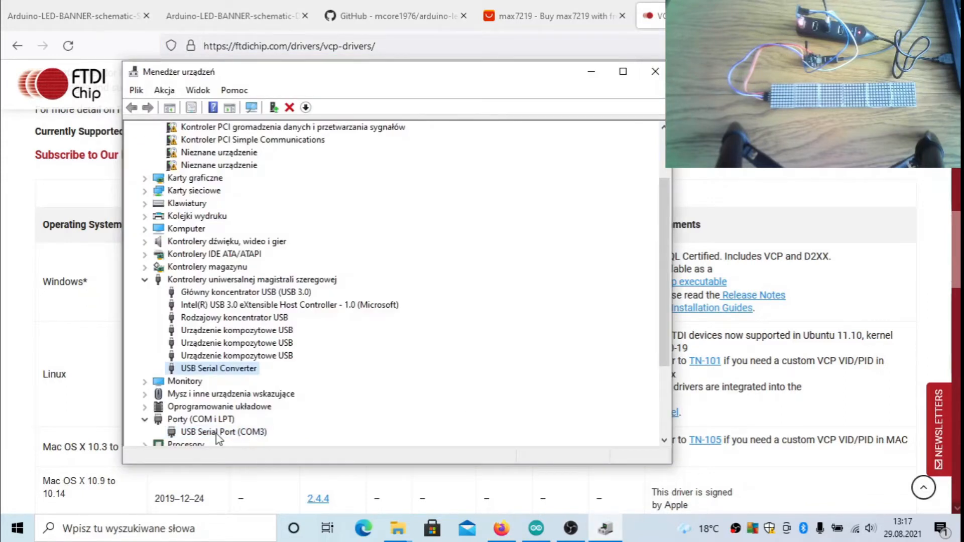
click(217, 432)
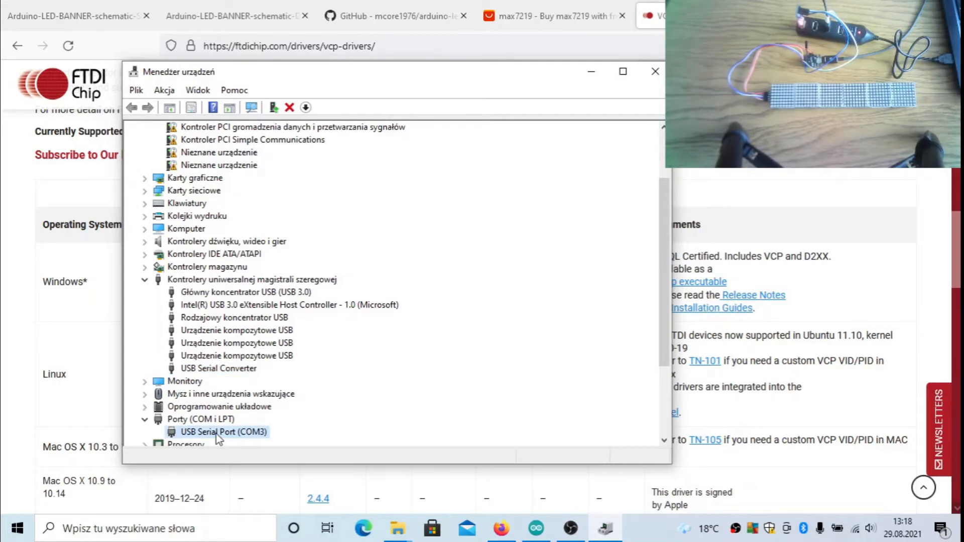
click(308, 46)
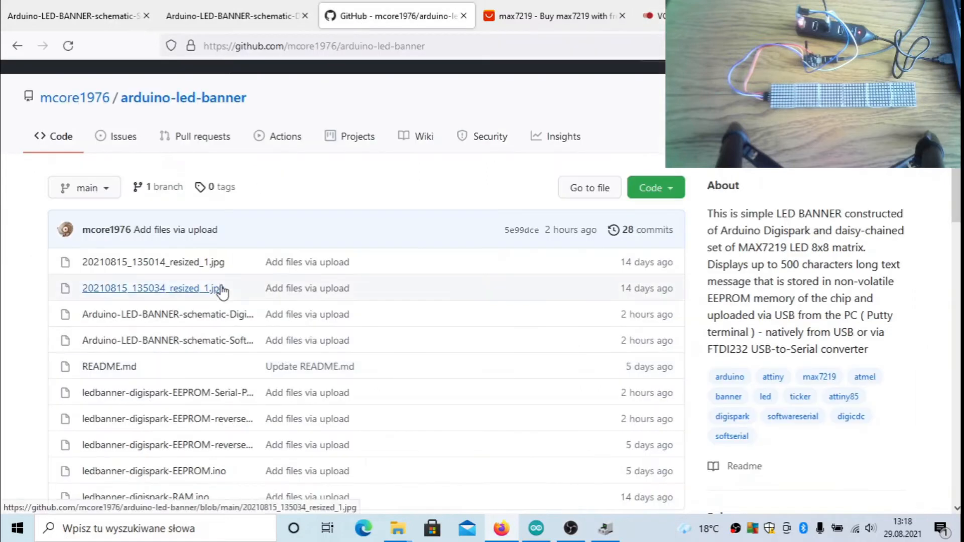
mouse_move(534, 528)
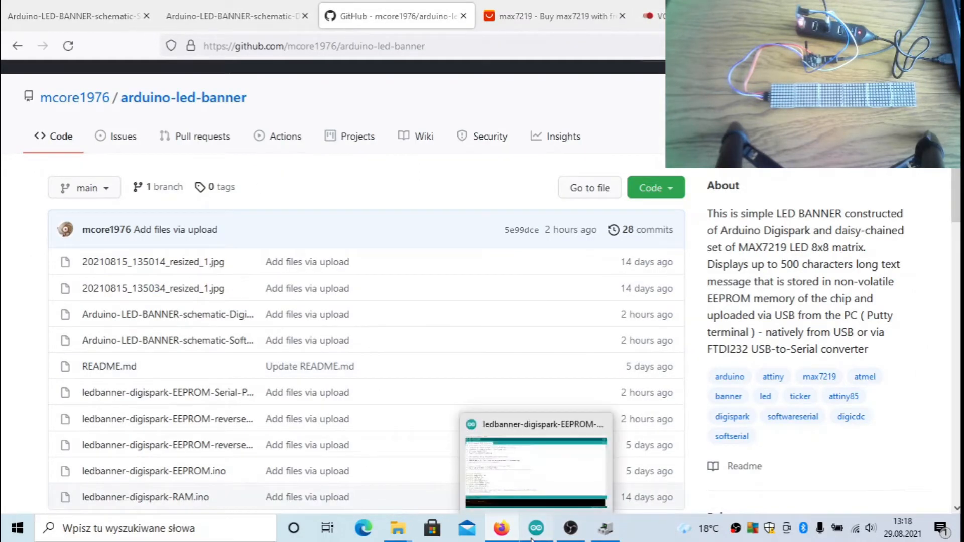
click(535, 527)
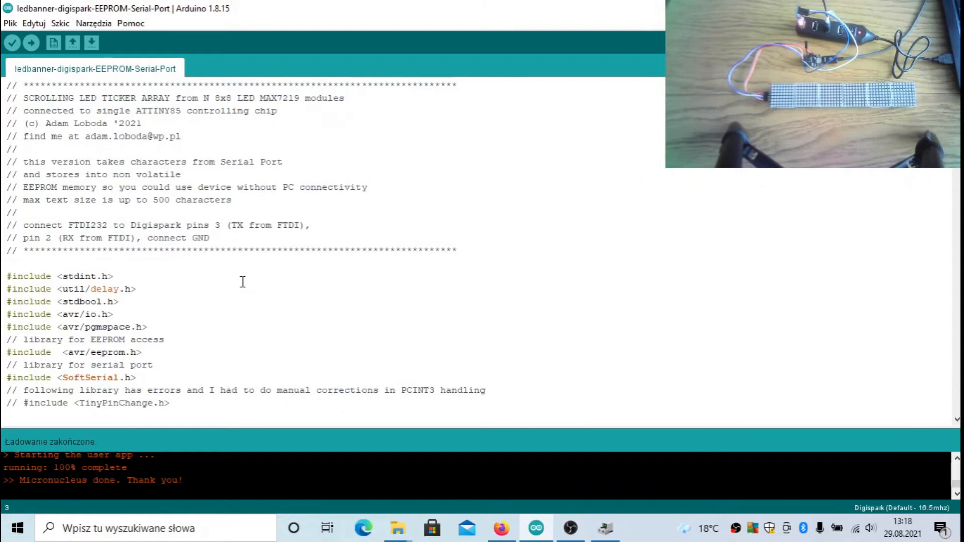
Step: Search the sketch for 'intensity' and review the MAX7219 intensity settings in initialisation
key(Ctrl+f)
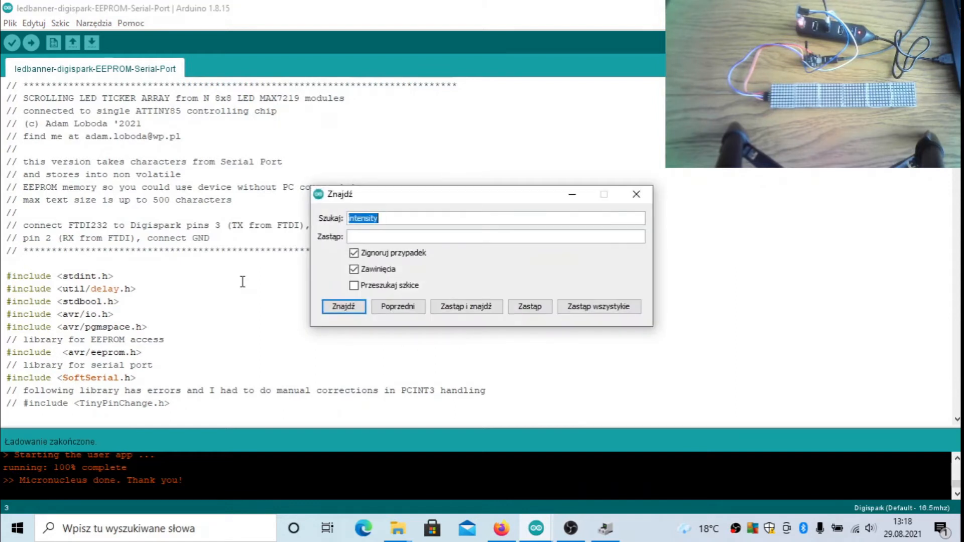
click(344, 308)
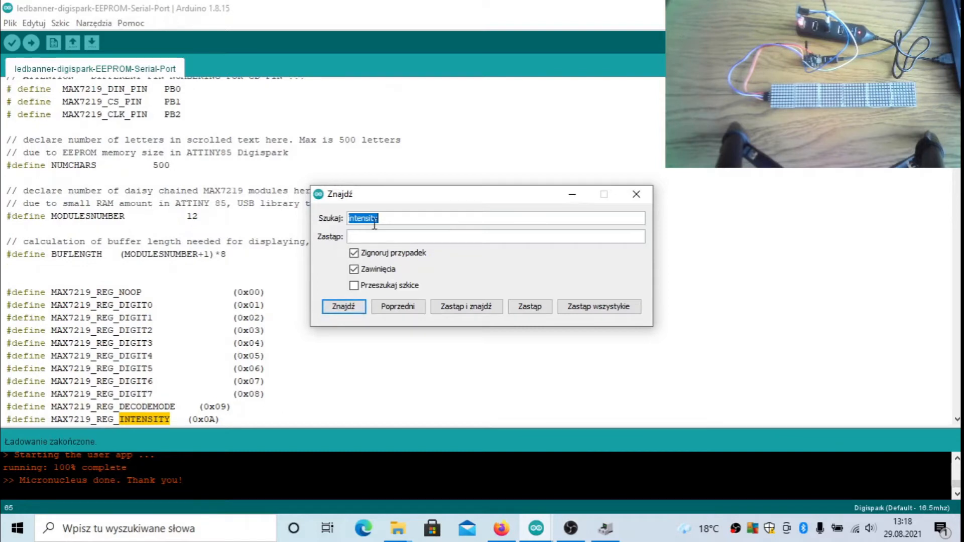
click(344, 306)
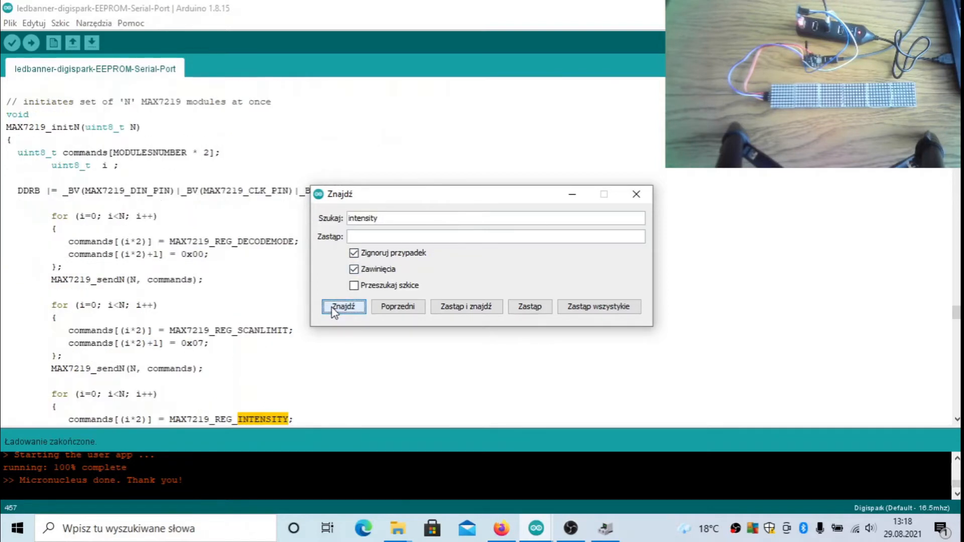
click(635, 195)
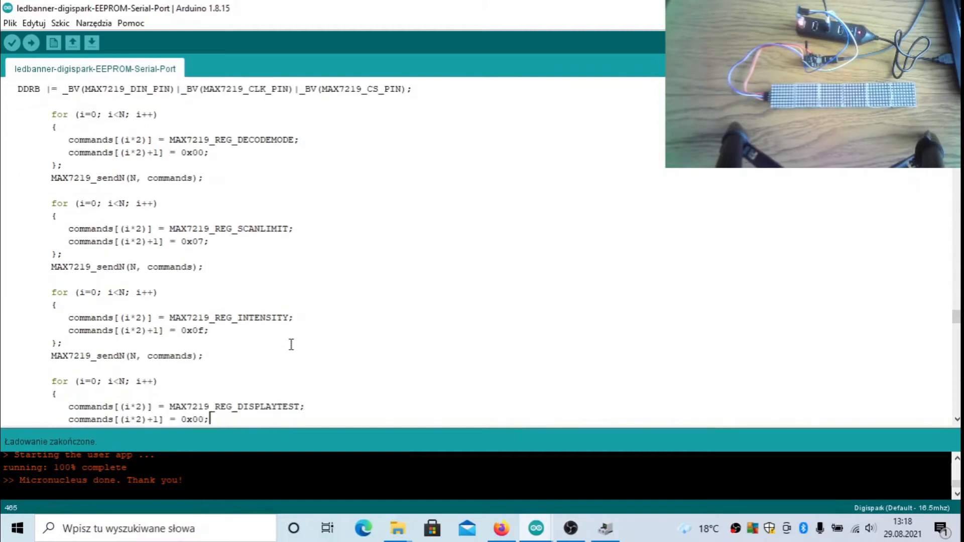
scroll(down, 3)
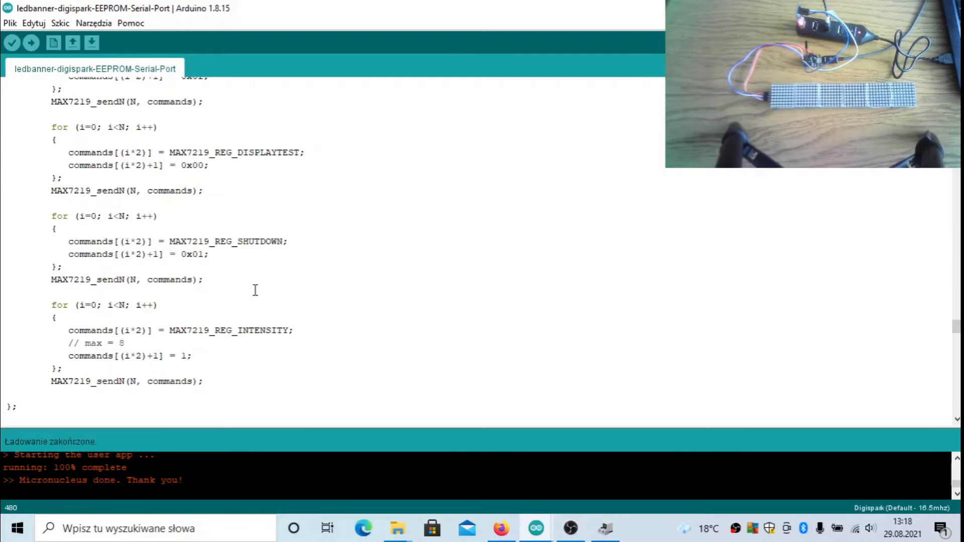
mouse_move(94, 30)
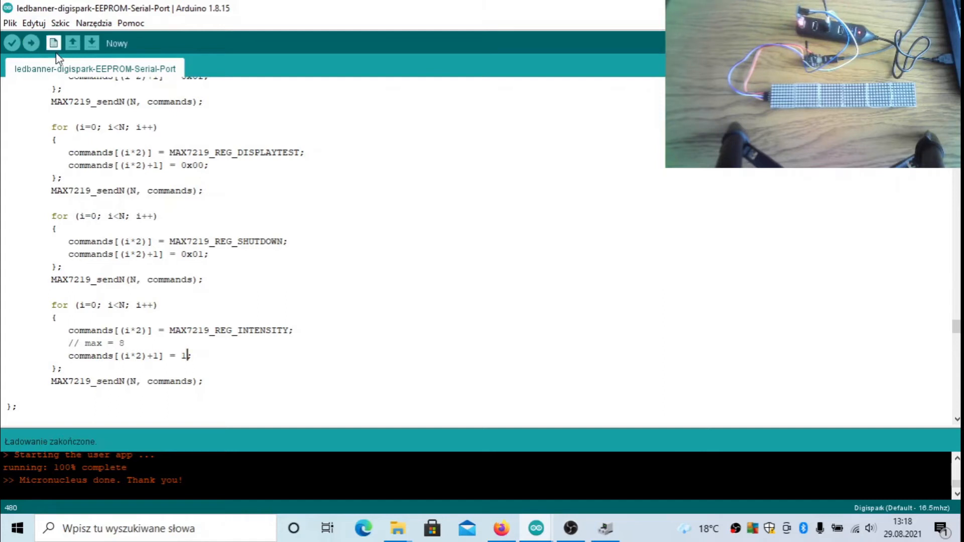
Step: Upload the serial-port banner sketch to the Digispark and start a Windows search
click(28, 45)
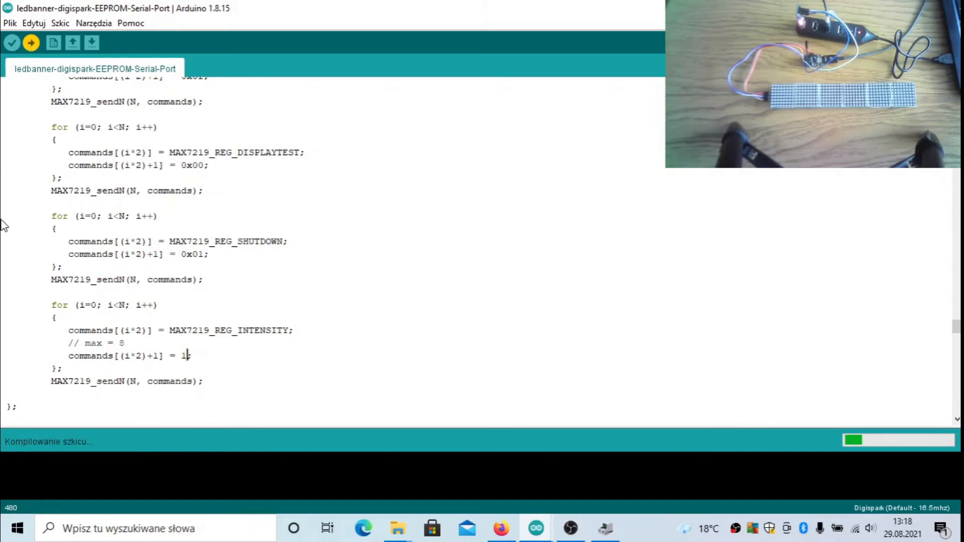
click(151, 529)
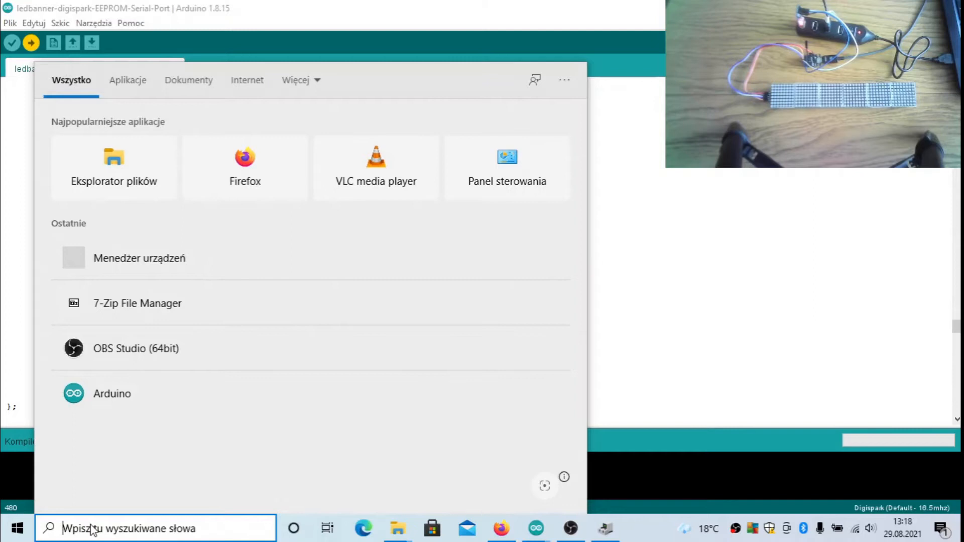
Step: Launch PuTTY and configure a Serial connection on COM3 at 9600 speed
text(put)
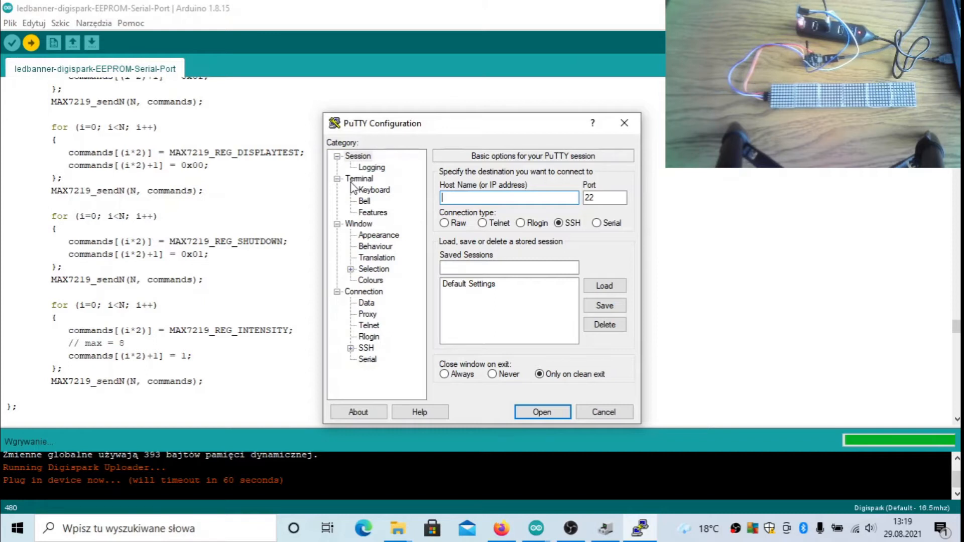
mouse_move(489, 16)
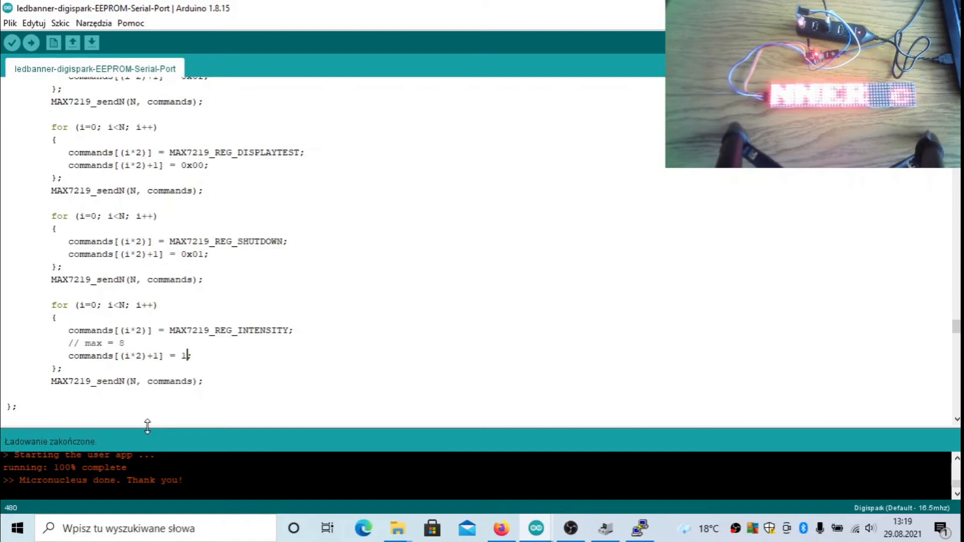
click(636, 529)
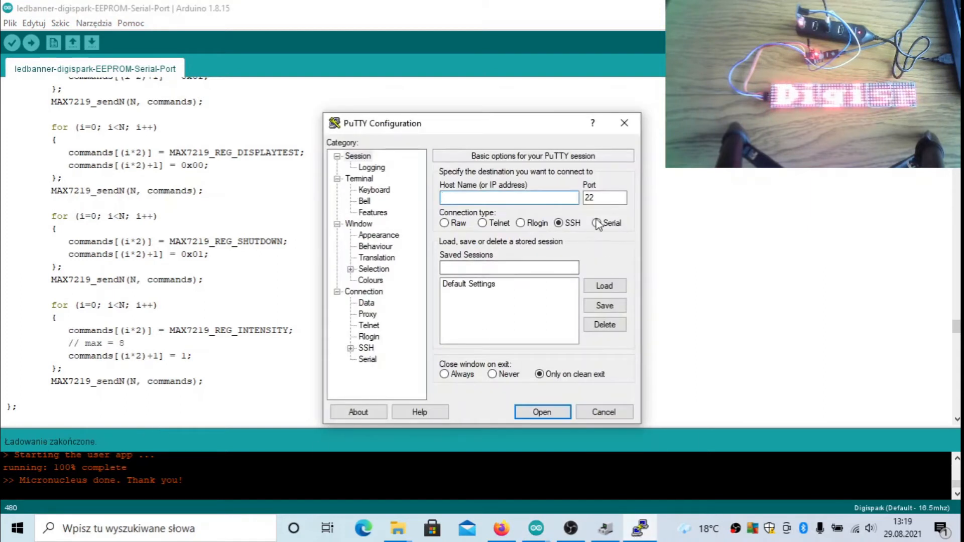
click(594, 223)
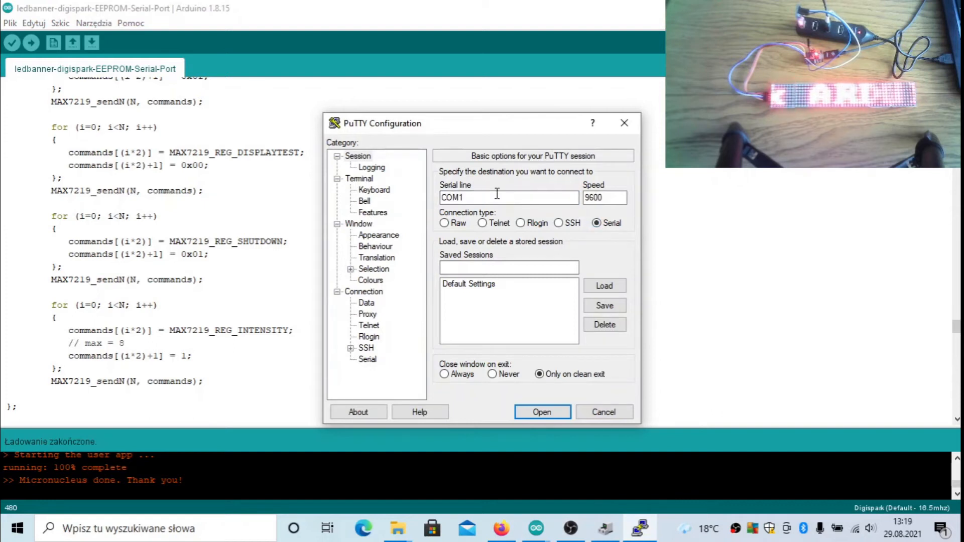
text(COM3)
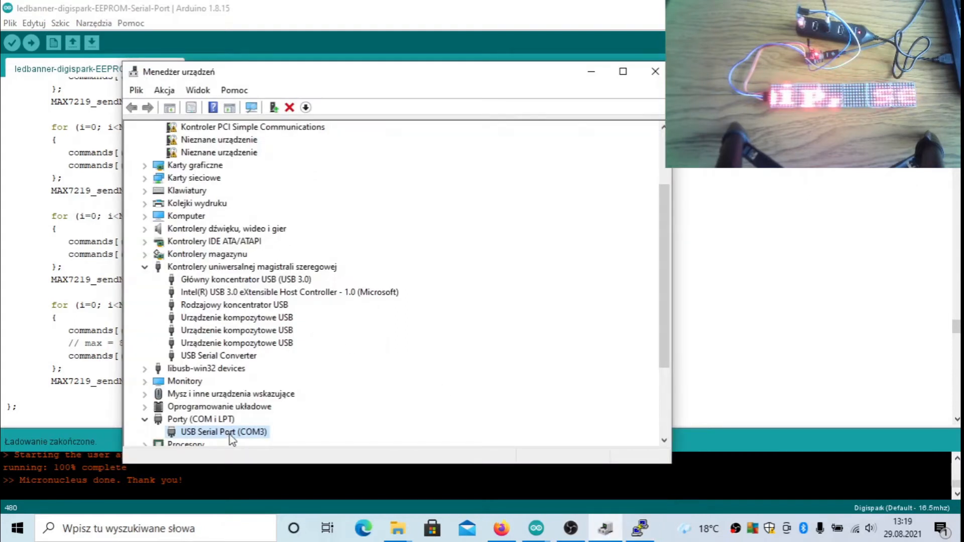
click(655, 70)
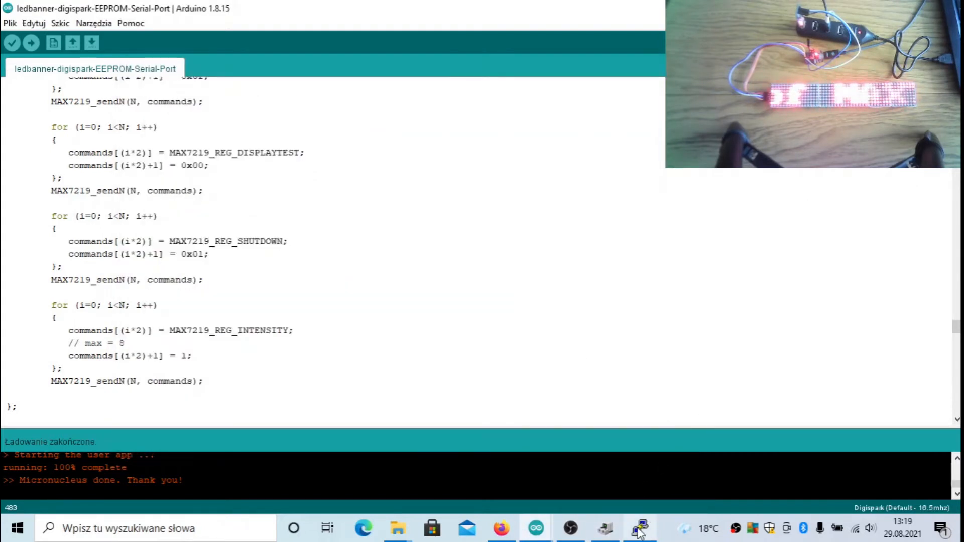
click(640, 529)
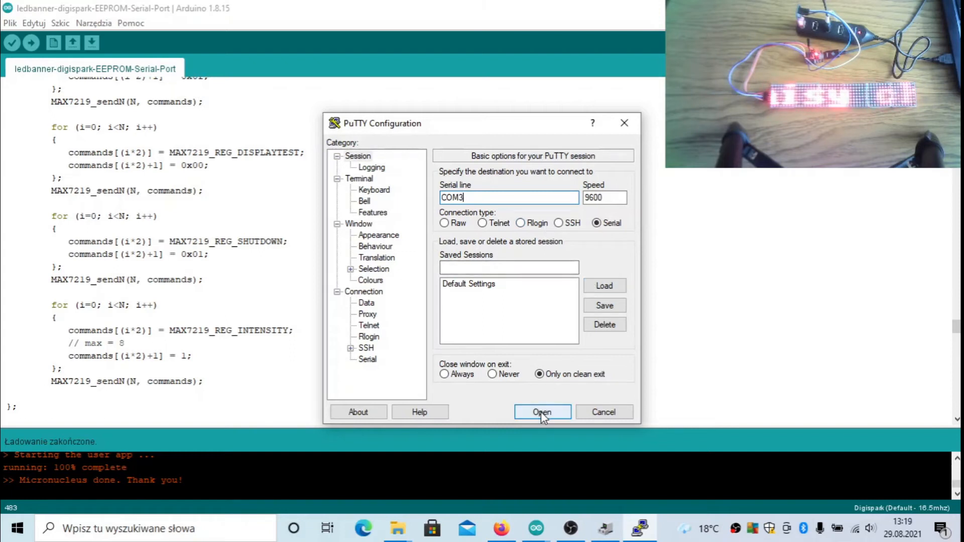
Step: Open the COM3 session and send 'this is a great video please upload more of these' to the banner
click(542, 411)
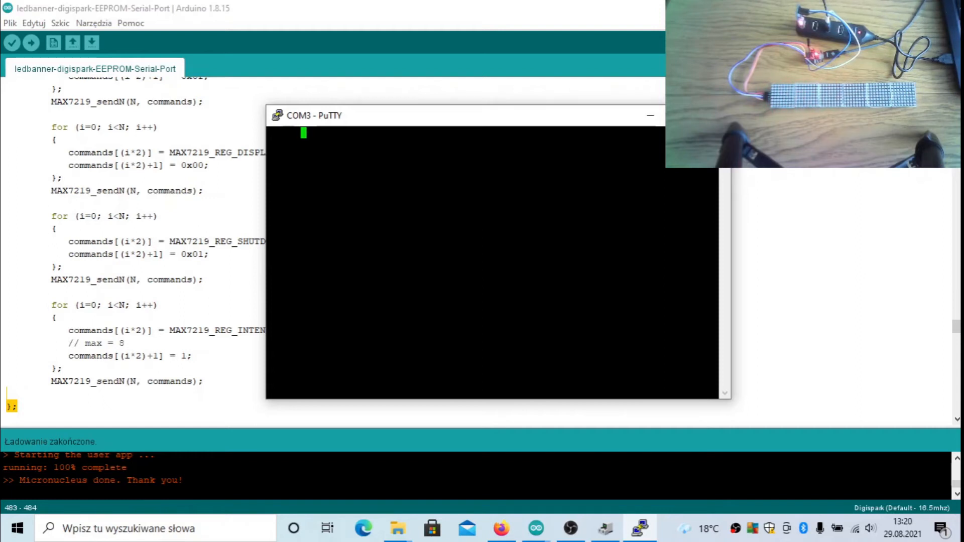
text(this is)
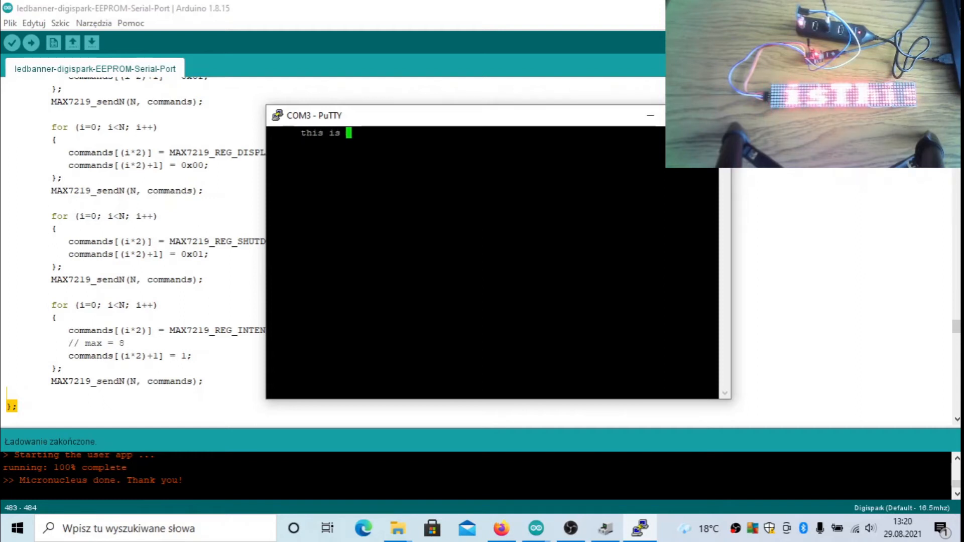
text(a great)
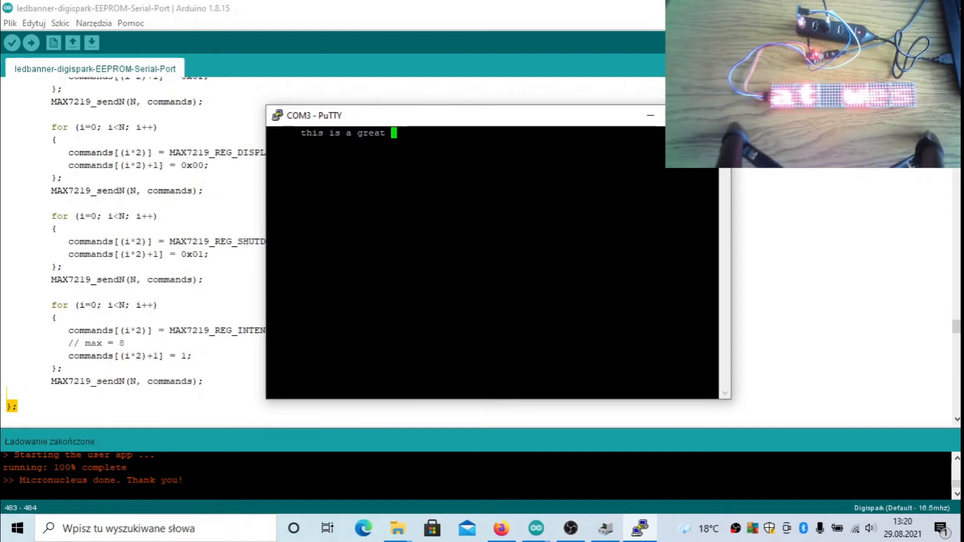
text(video please upl)
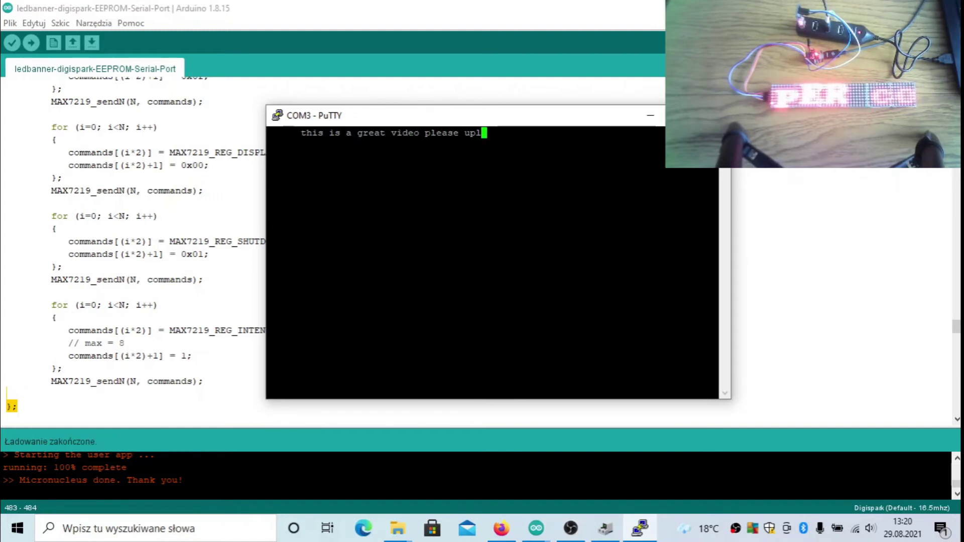
text(oad morE)
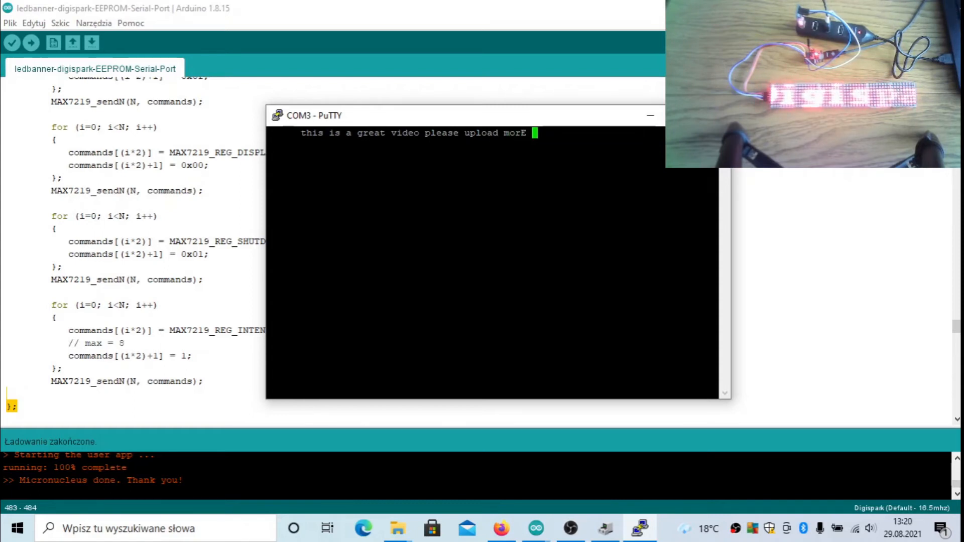
text(OF THESE)
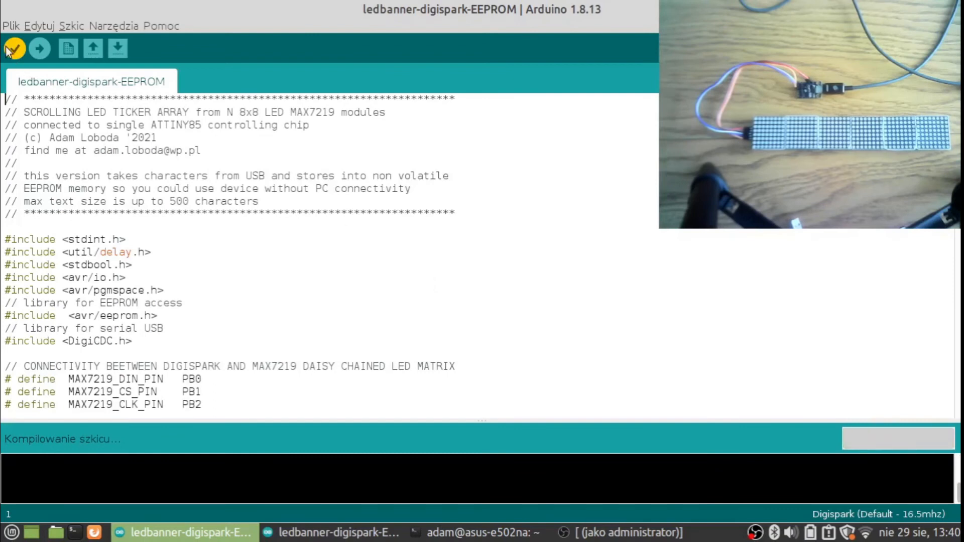
Step: Verify the ledbanner-digispark-EEPROM sketch compiles, then upload it to the Digispark
click(16, 46)
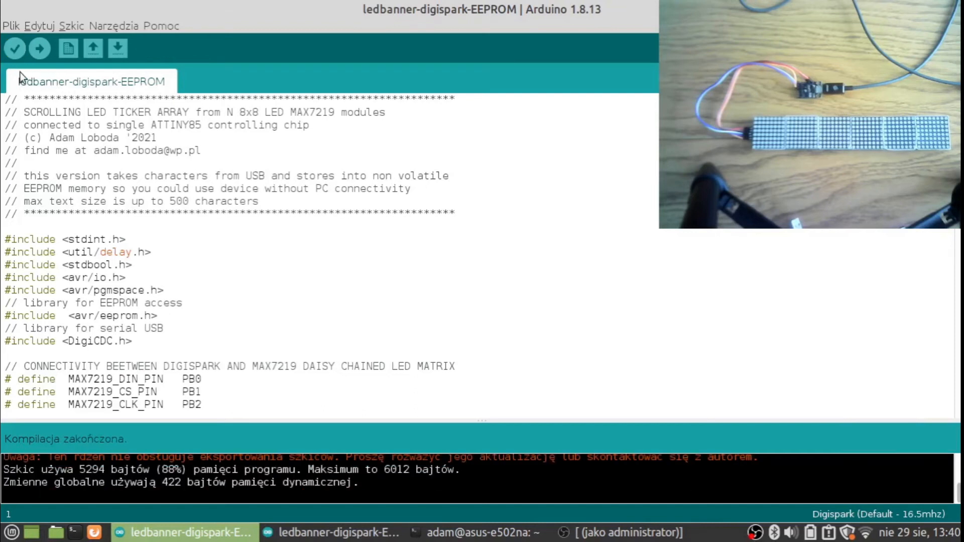
mouse_move(15, 47)
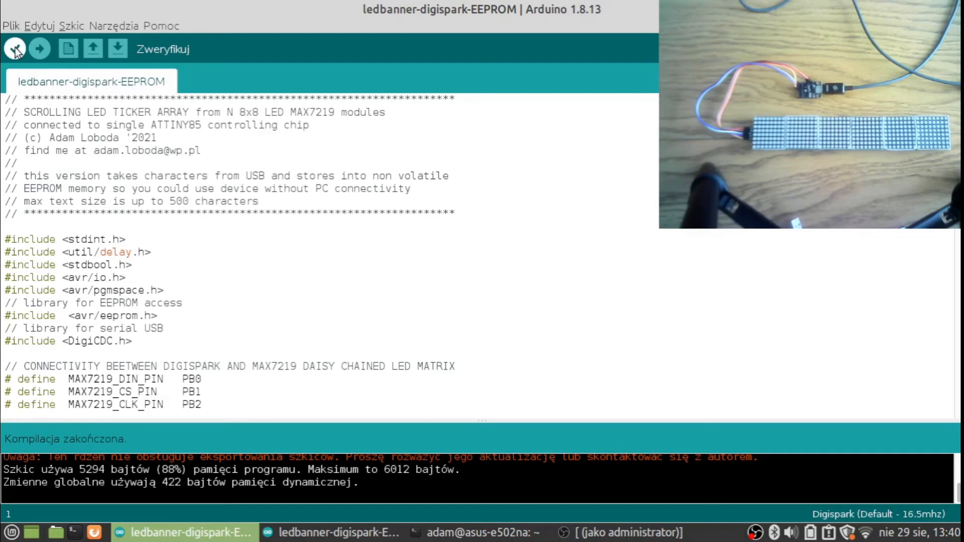
click(14, 49)
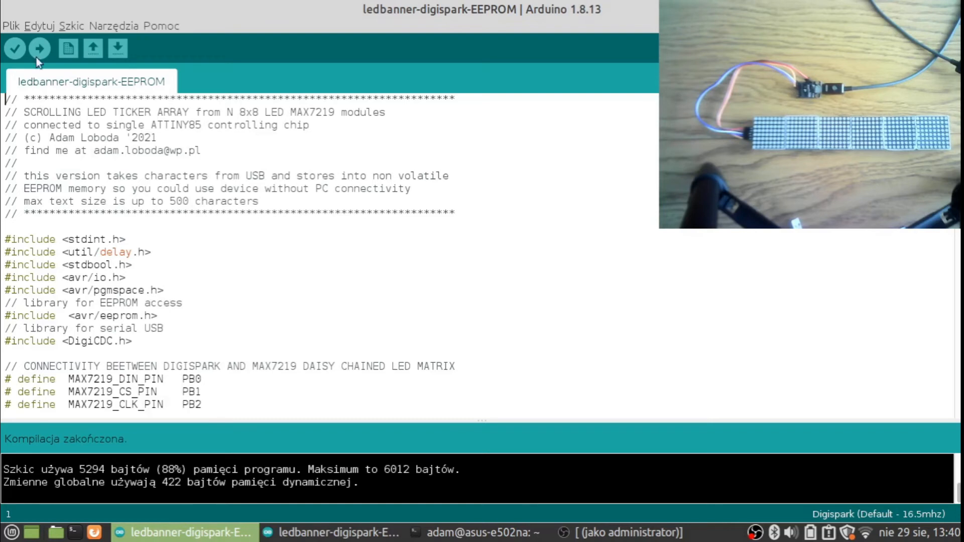
click(37, 46)
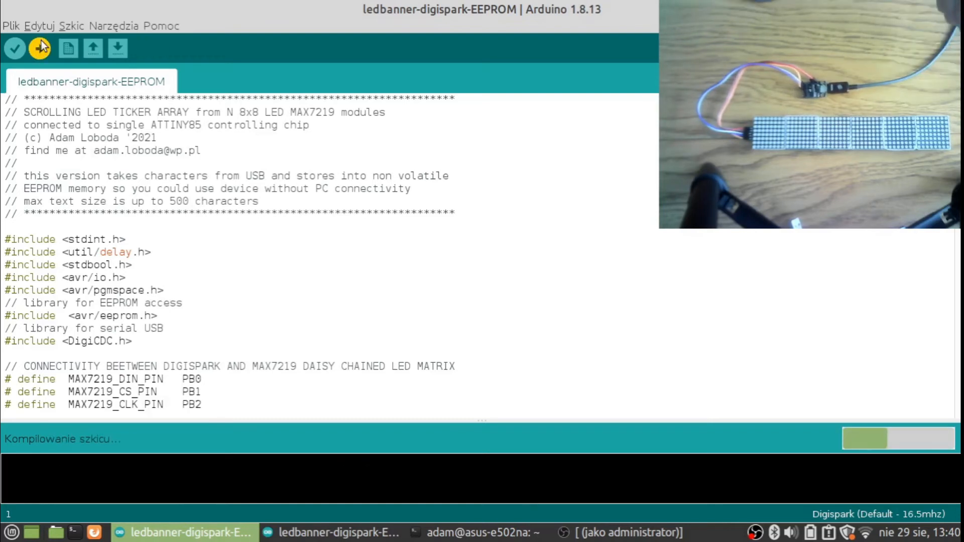
click(37, 47)
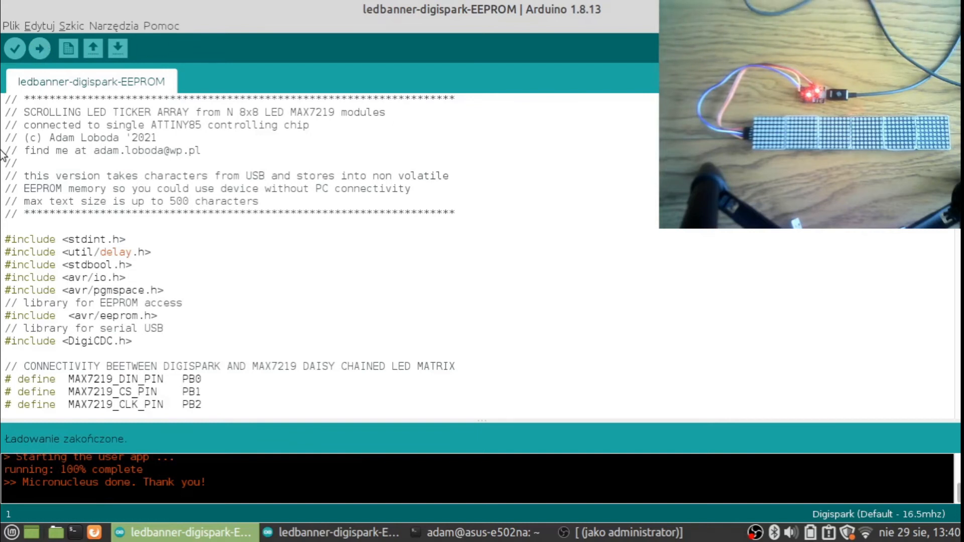
mouse_move(448, 482)
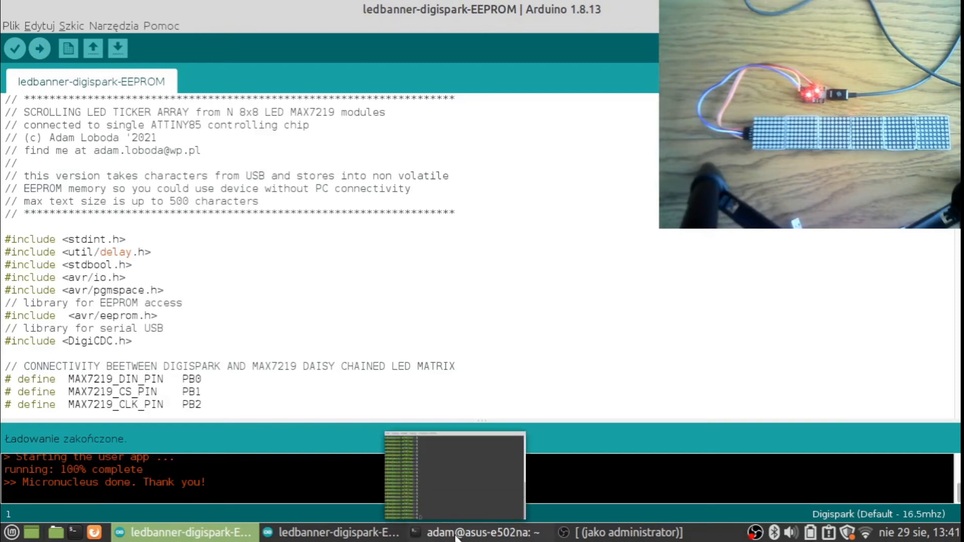
Step: Launch PuTTY with sudo from a Linux terminal
click(460, 532)
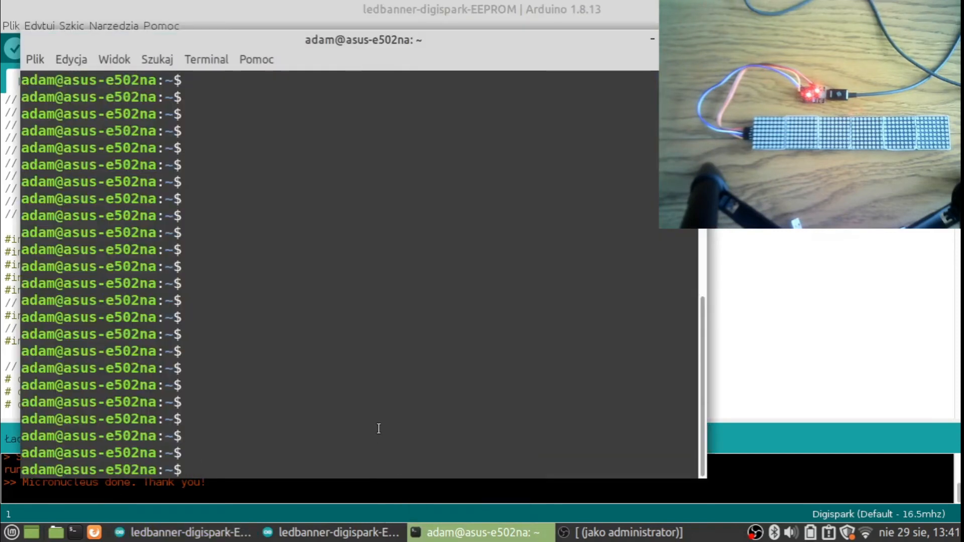
text(sudo putty)
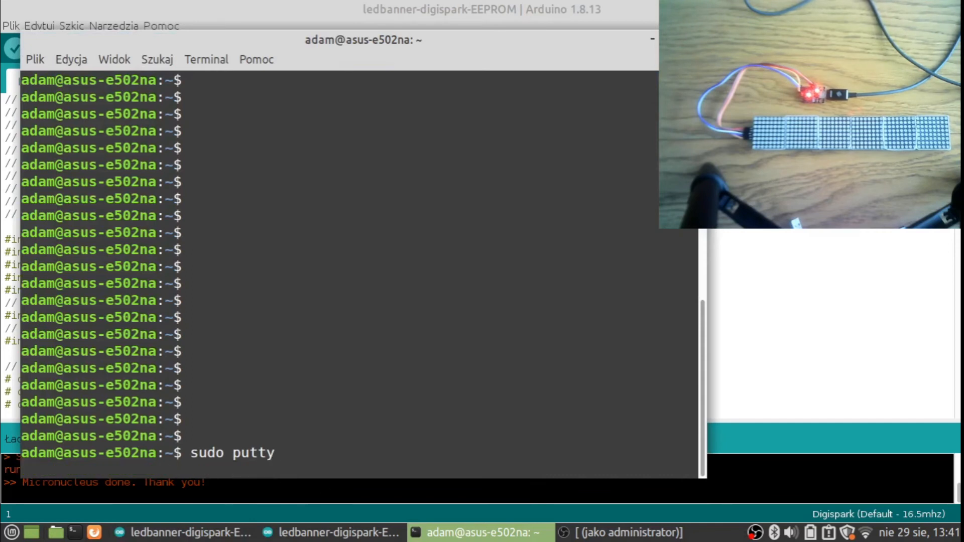
key(Return)
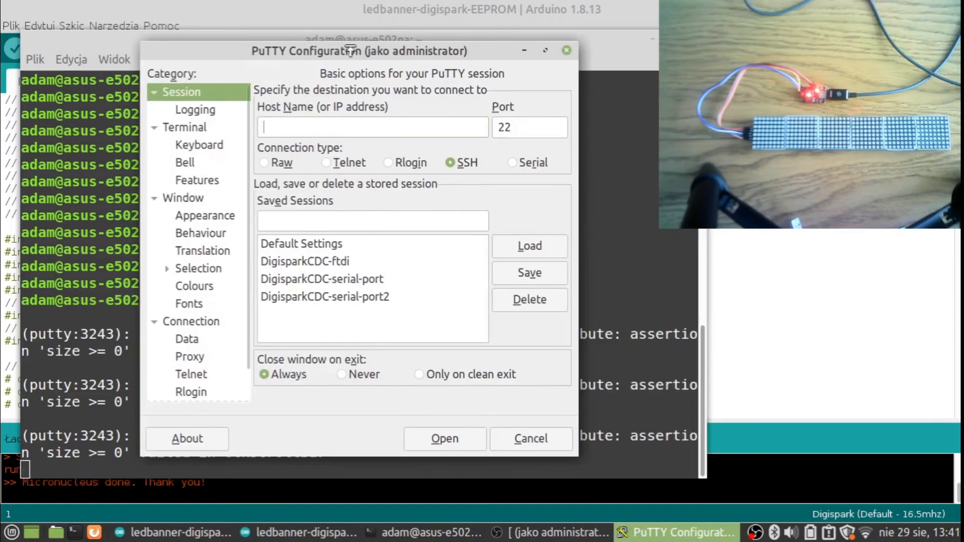
Step: Load the saved DigisparkCDC-serial-port session and check its serial line /dev/ttyACM0
click(322, 279)
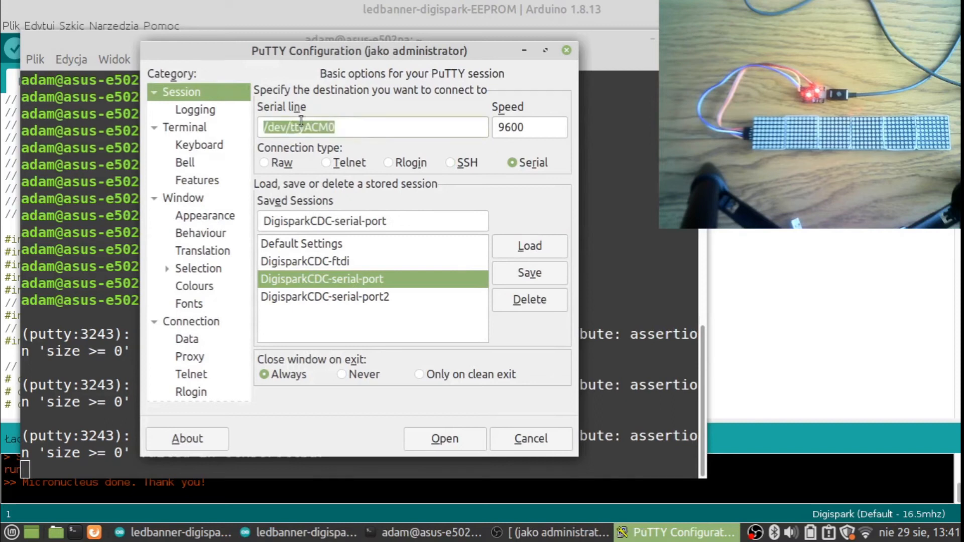
click(377, 124)
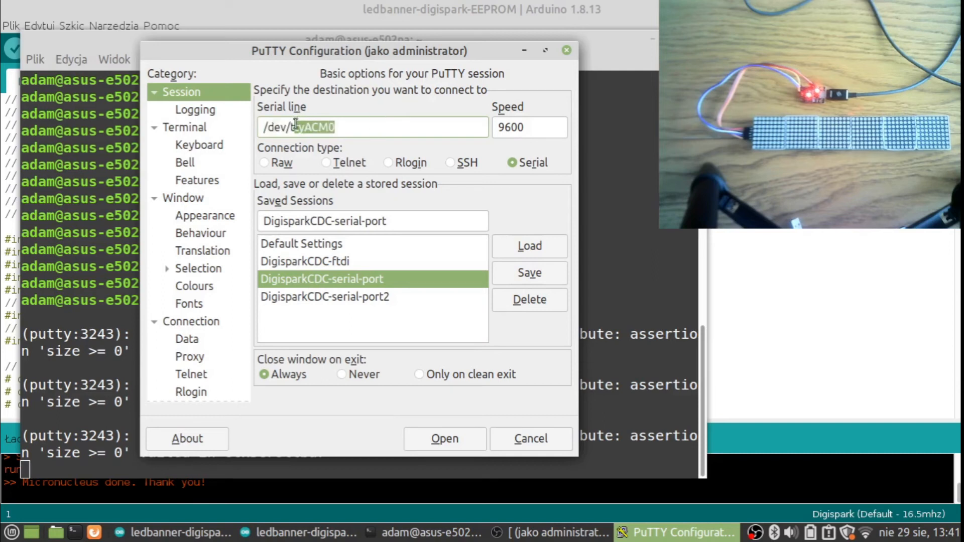
double_click(311, 128)
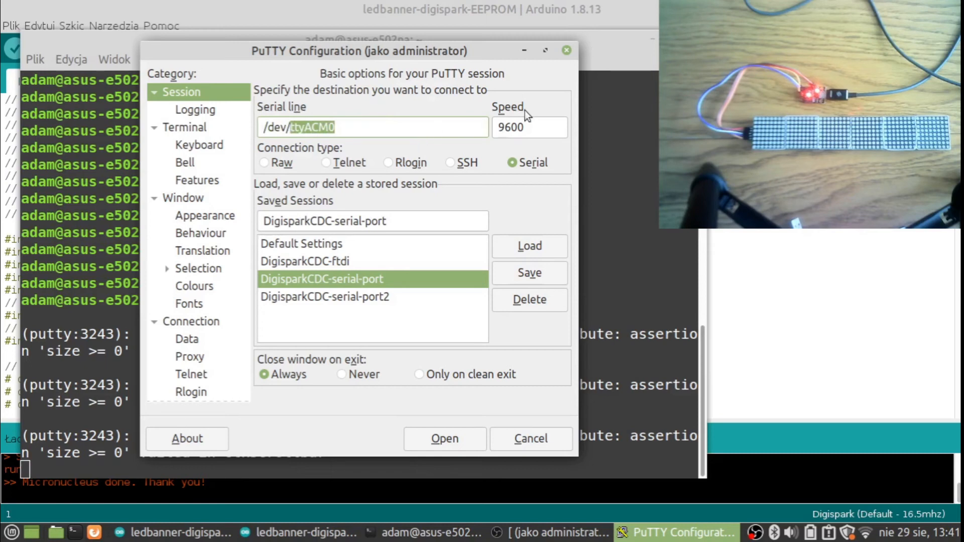
mouse_move(455, 416)
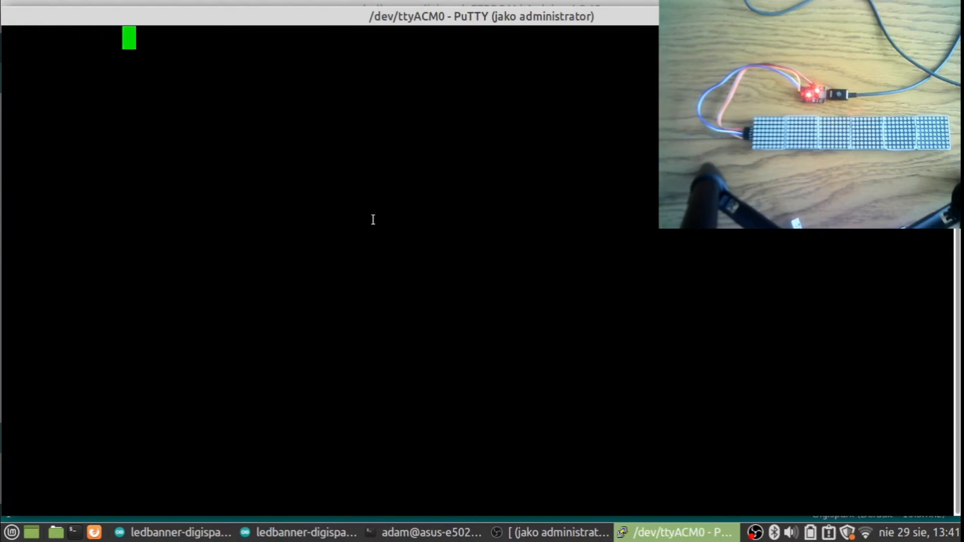
Step: Send 'this is USB version of Arduino Digispark device !!!!' over /dev/ttyACM0, then return to Arduino IDE
text(this)
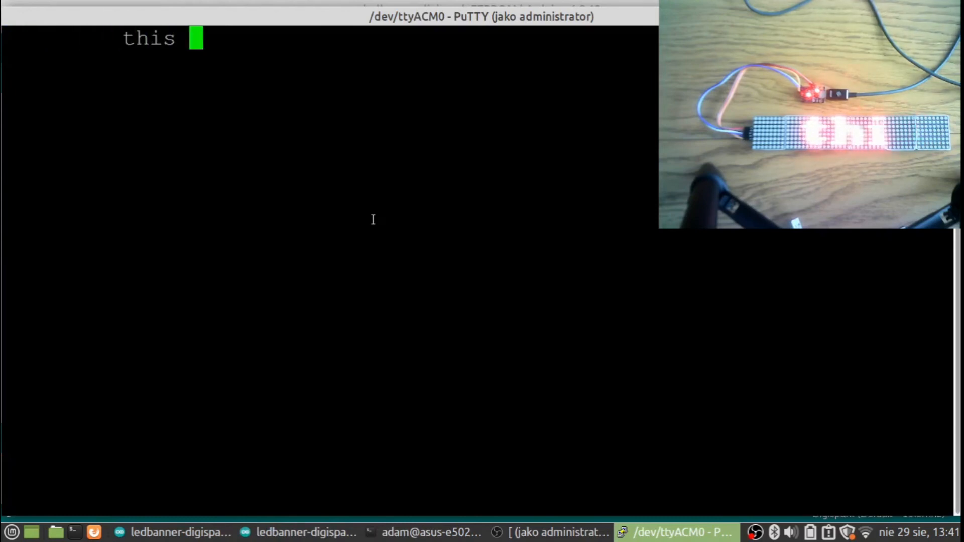
text(is)
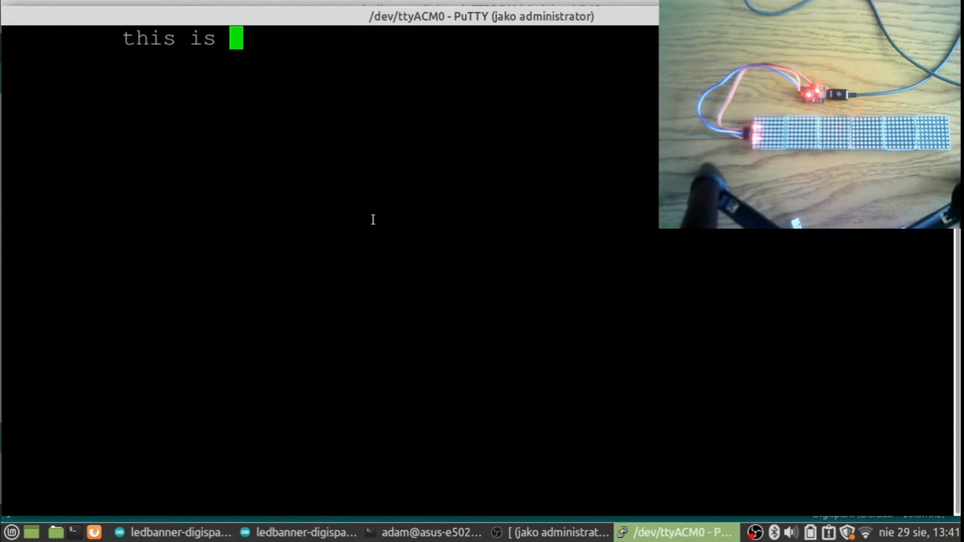
text(USB versi)
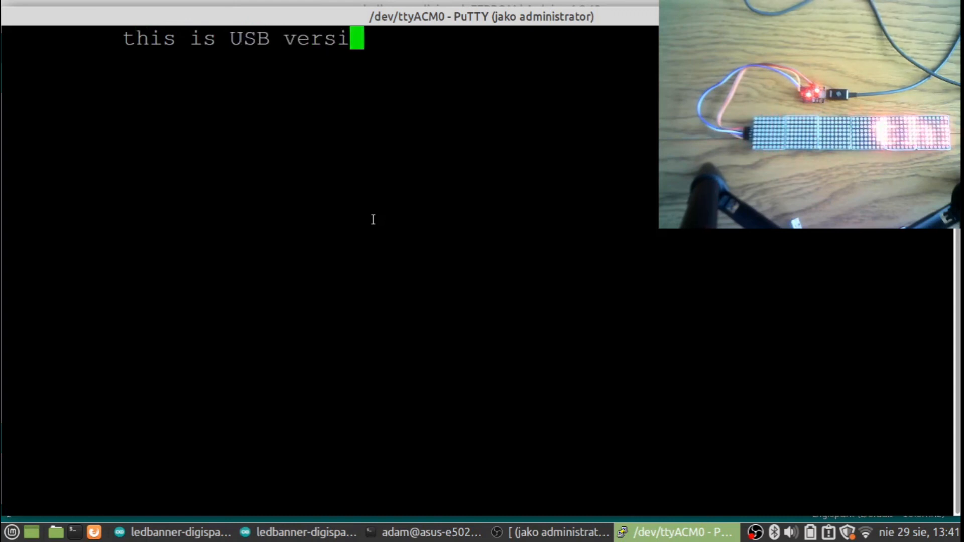
text(on of)
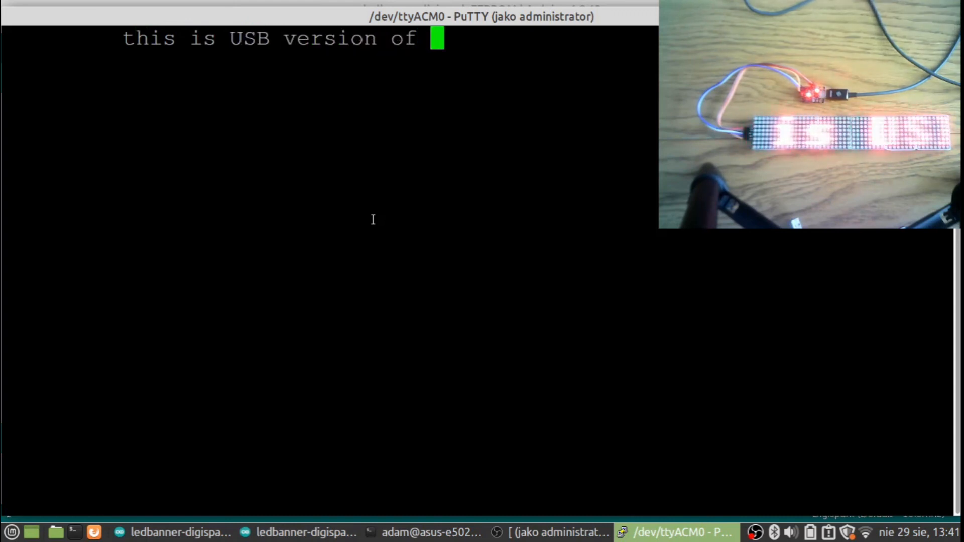
text(Arduino Digispark)
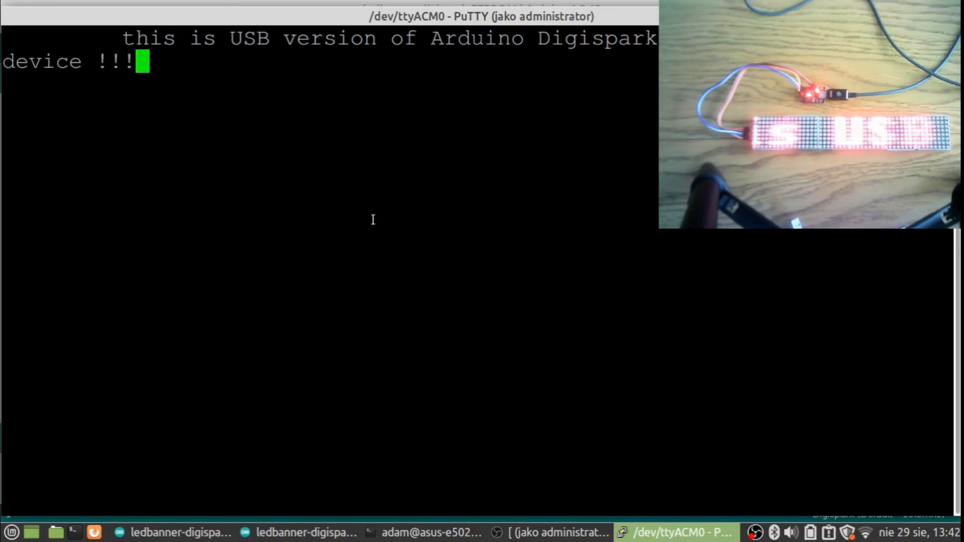
text(!)
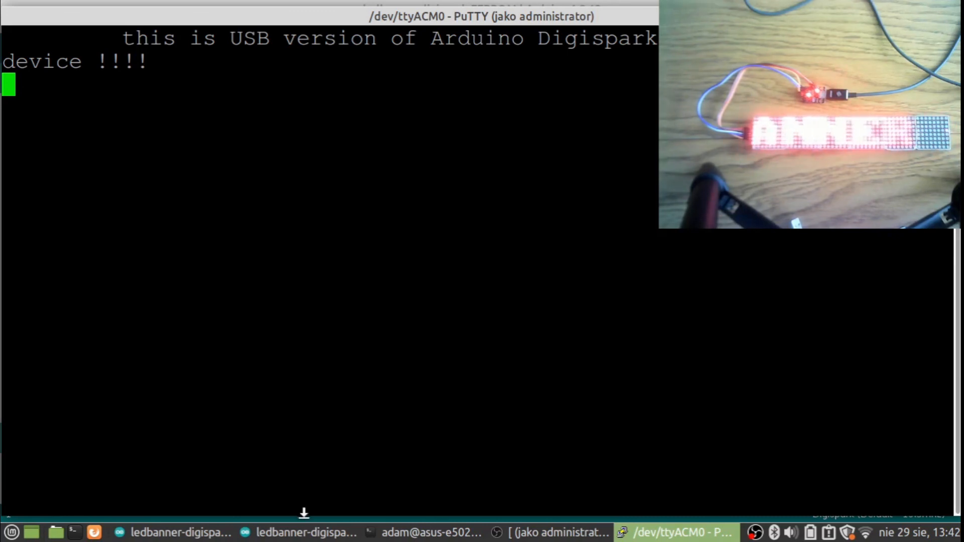
click(303, 532)
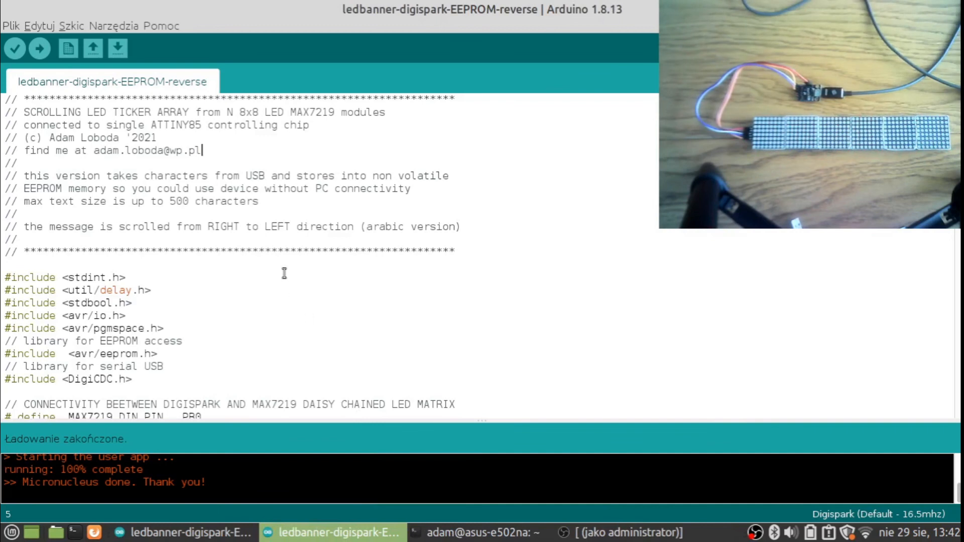
mouse_move(40, 50)
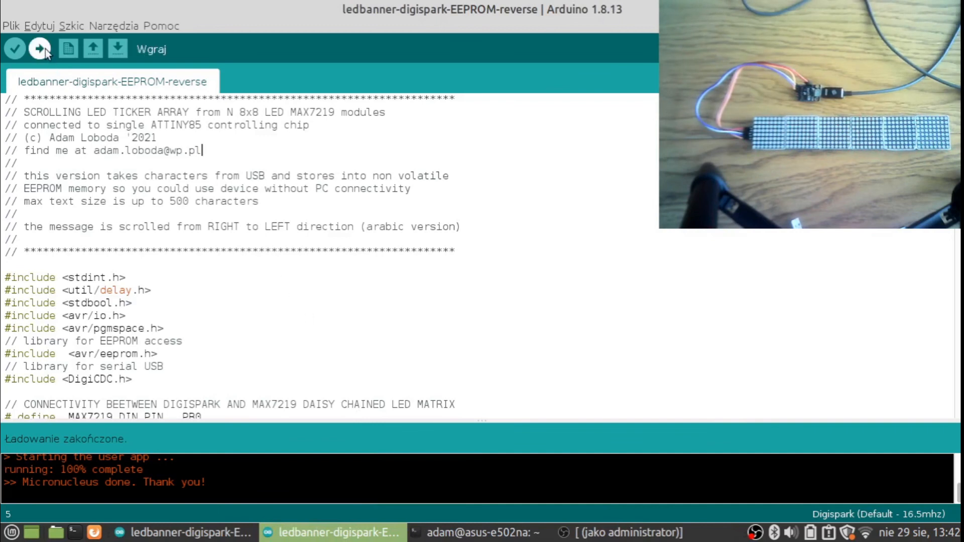
Step: Upload the ledbanner-digispark-EEPROM-reverse sketch, waiting for the Digispark to be plugged in
click(40, 48)
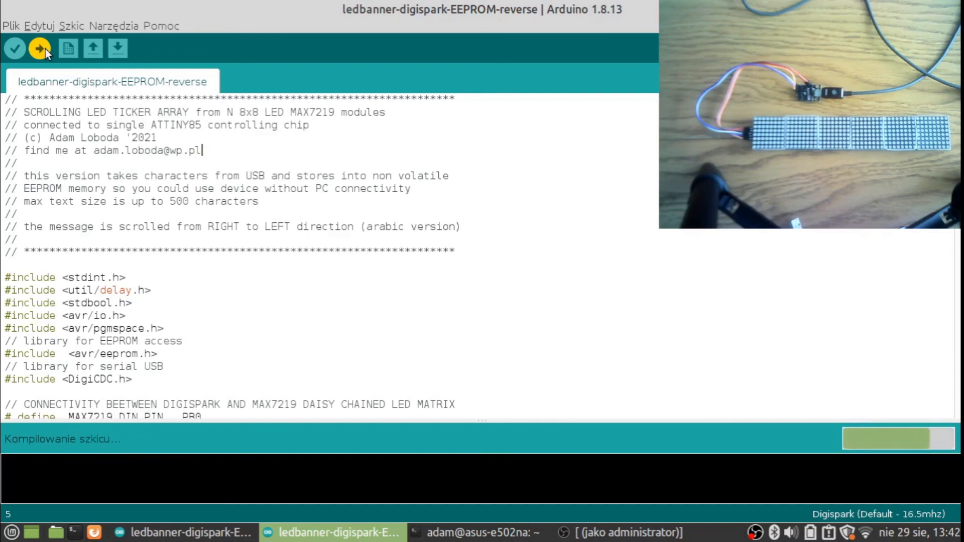
click(38, 48)
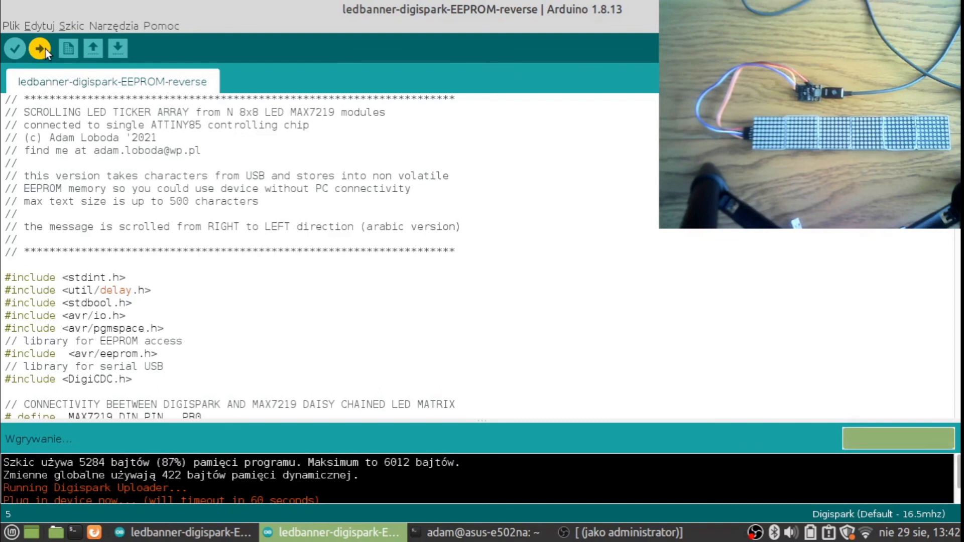